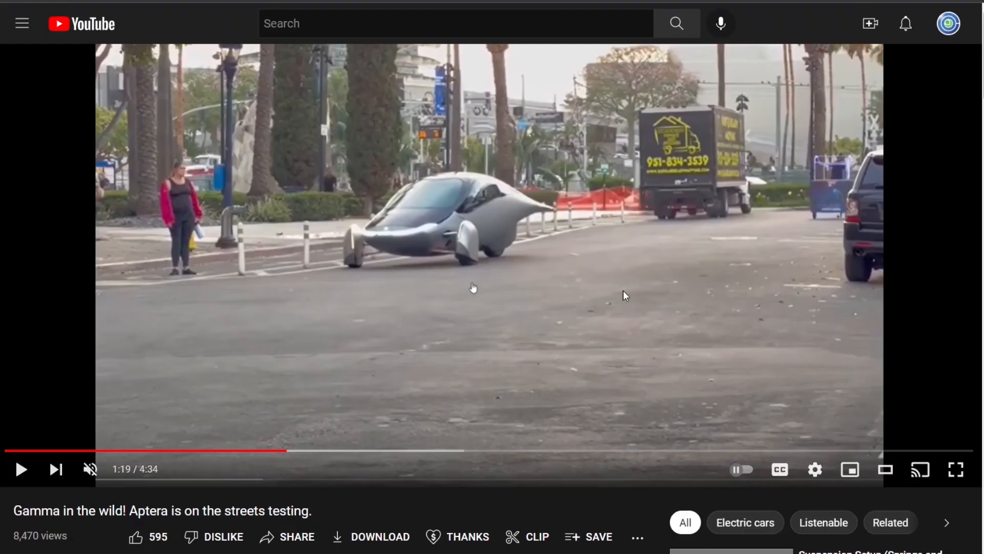
mouse_move(444, 217)
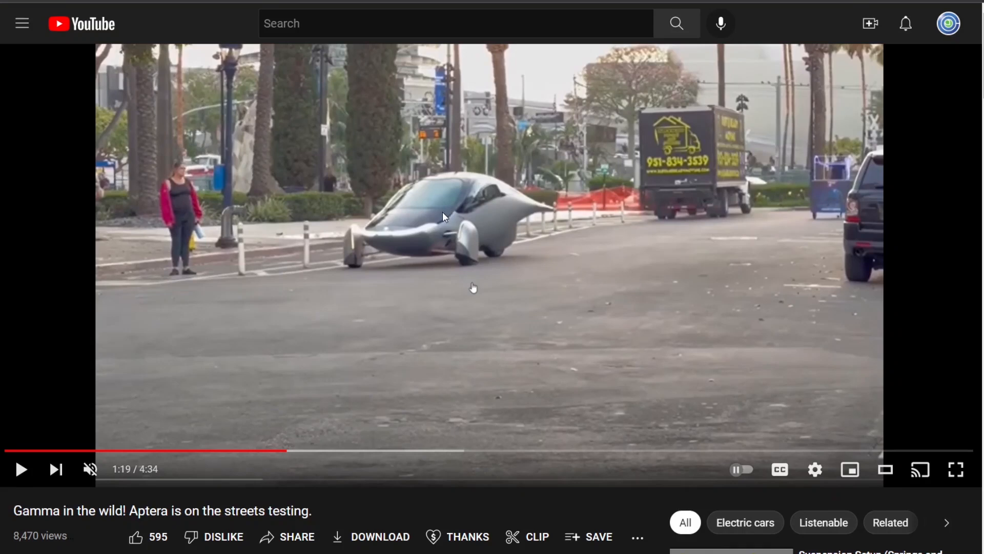
mouse_move(641, 283)
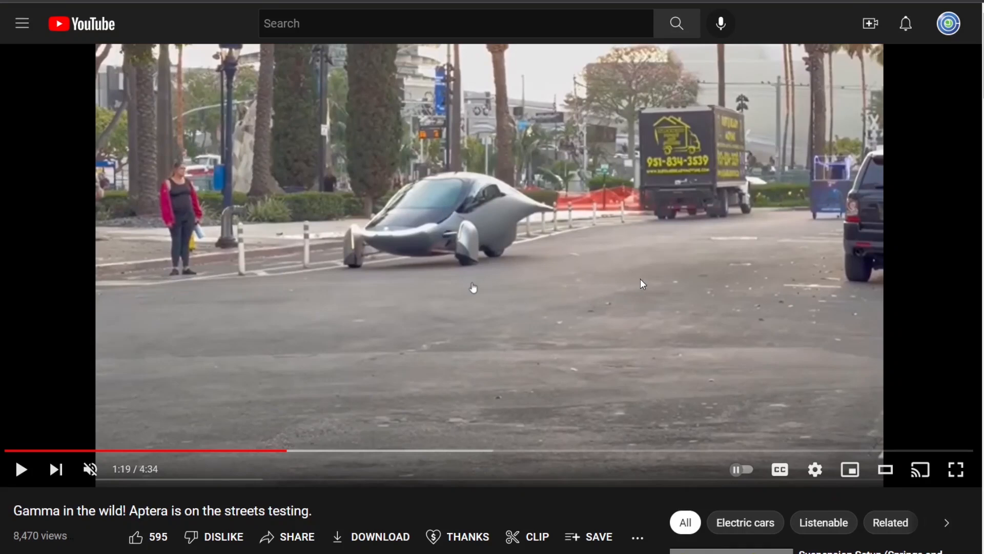
mouse_move(483, 263)
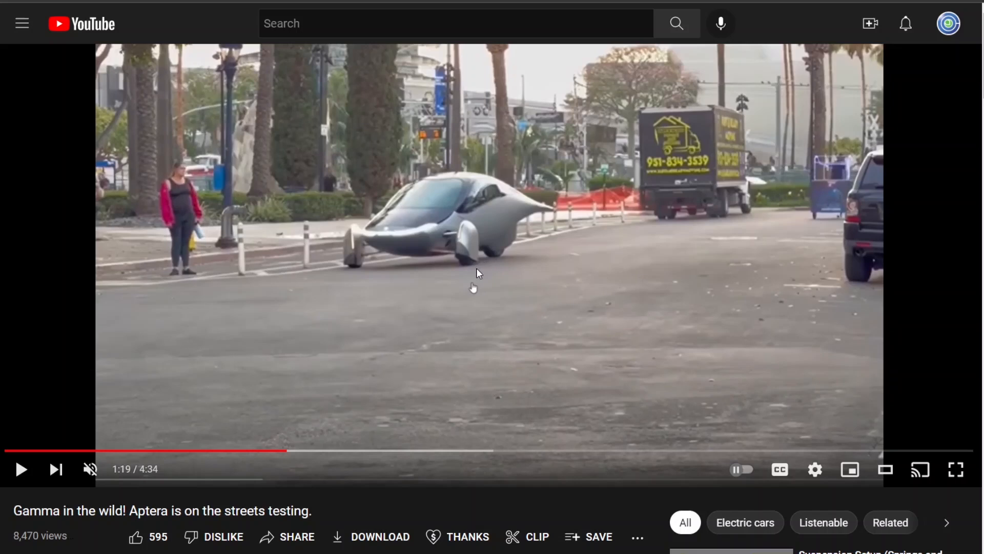
mouse_move(475, 266)
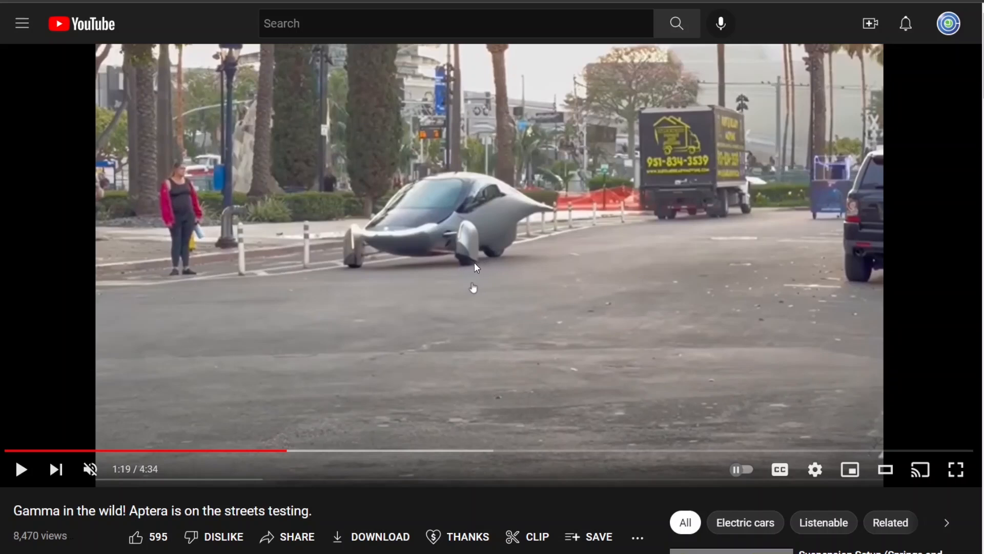
mouse_move(480, 263)
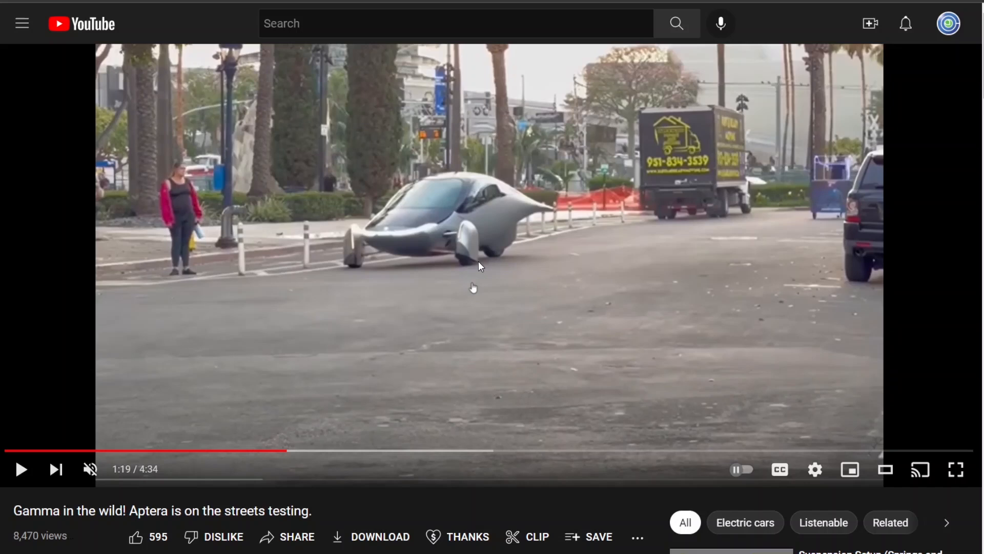
mouse_move(350, 272)
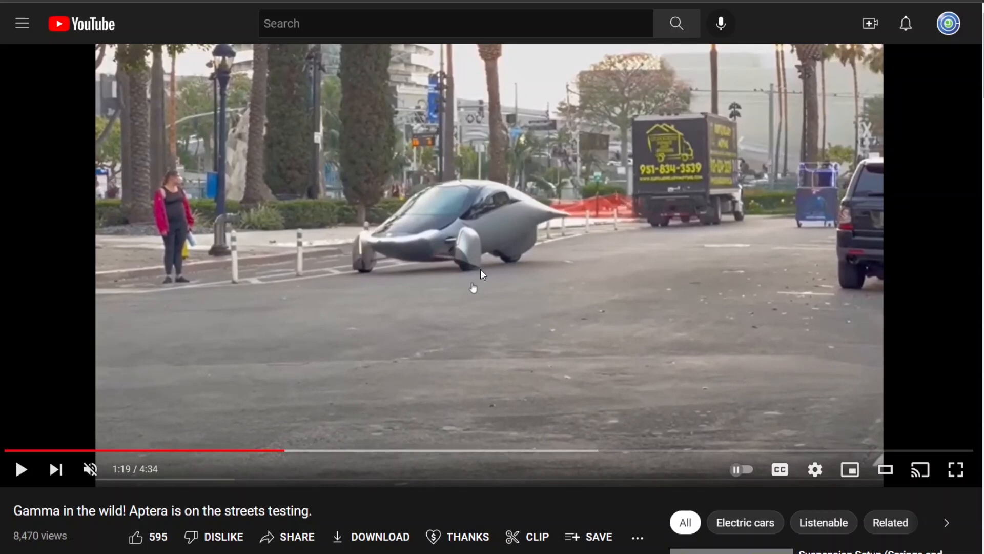
mouse_move(338, 276)
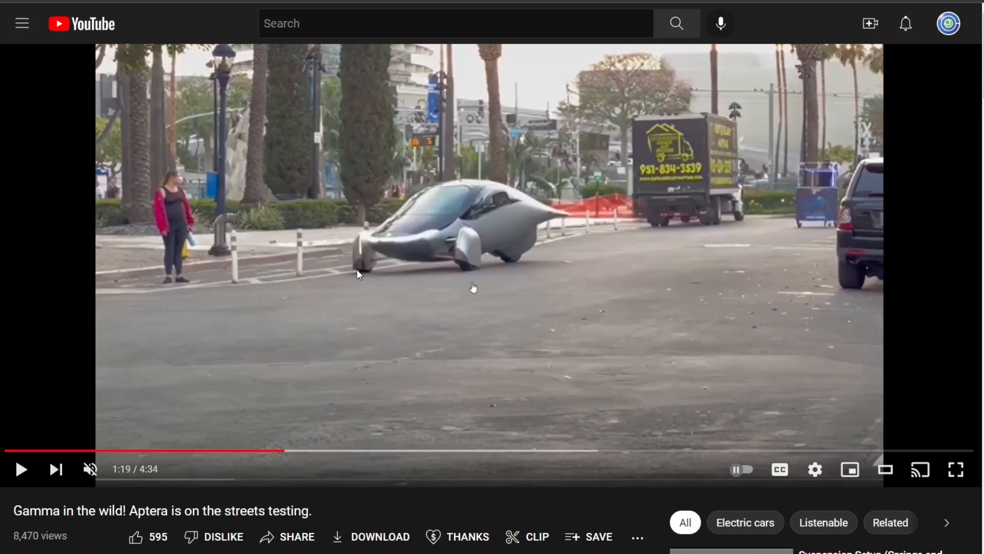
mouse_move(375, 273)
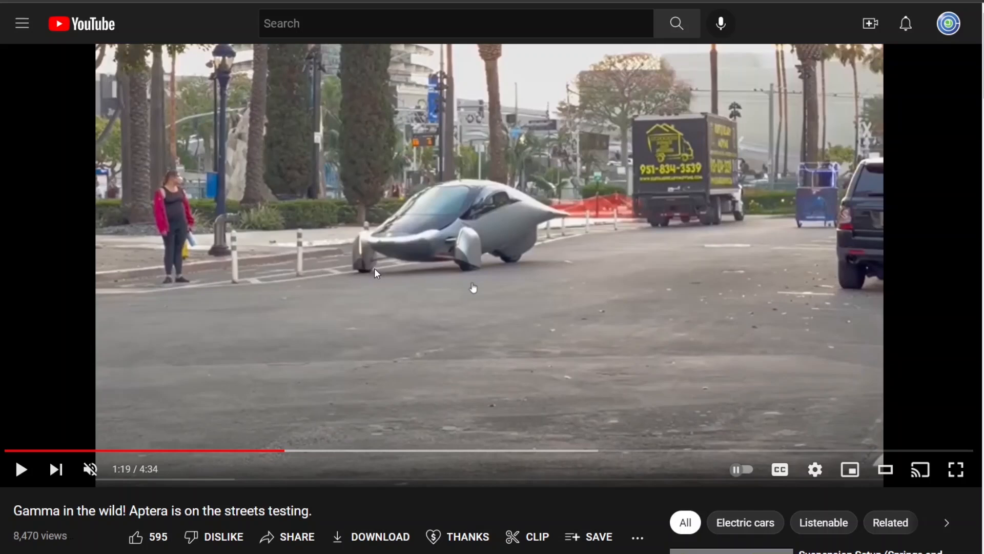
mouse_move(489, 268)
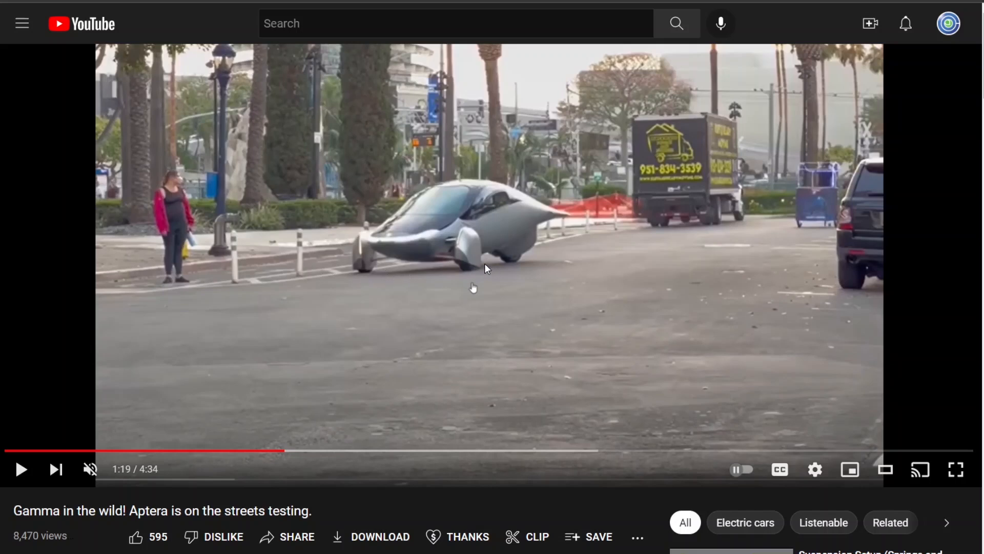
mouse_move(480, 274)
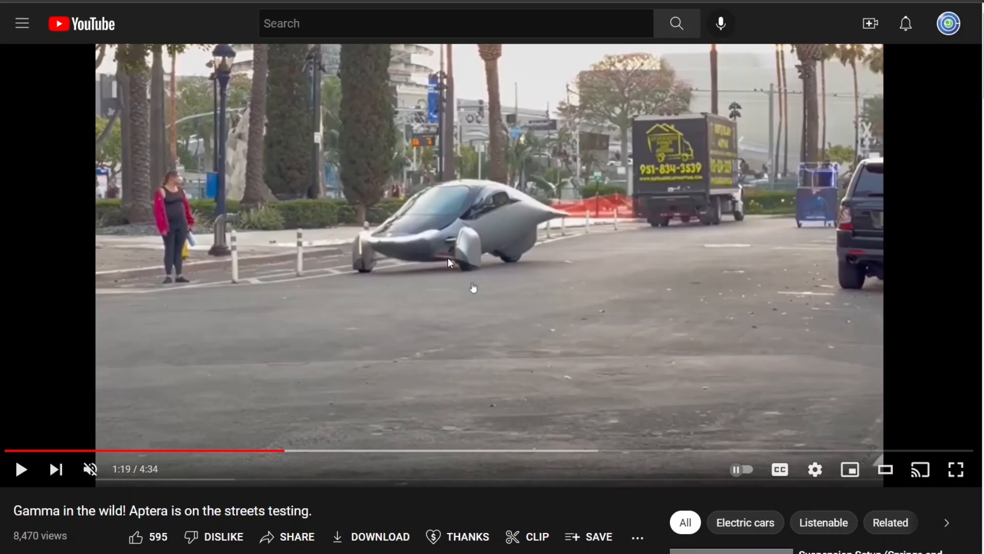
mouse_move(466, 264)
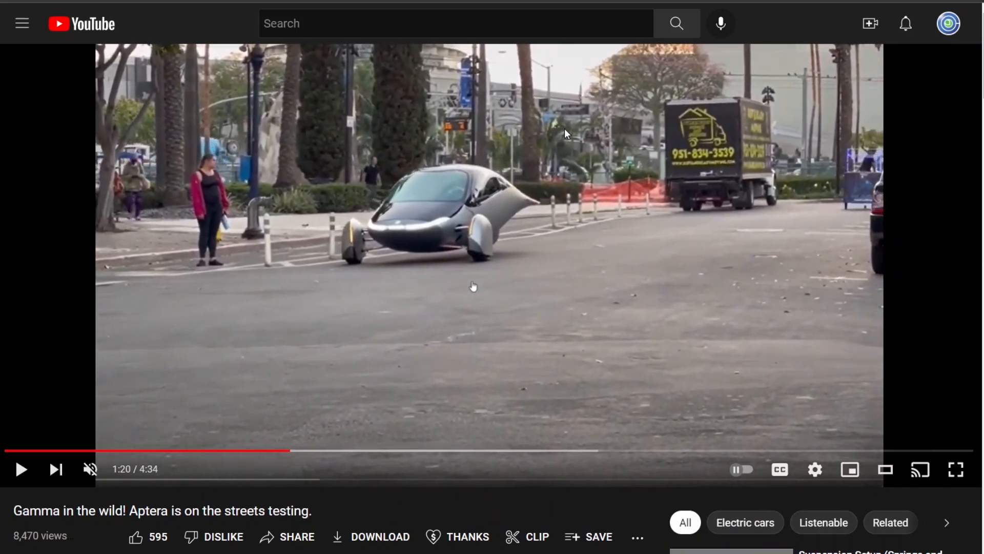
mouse_move(356, 263)
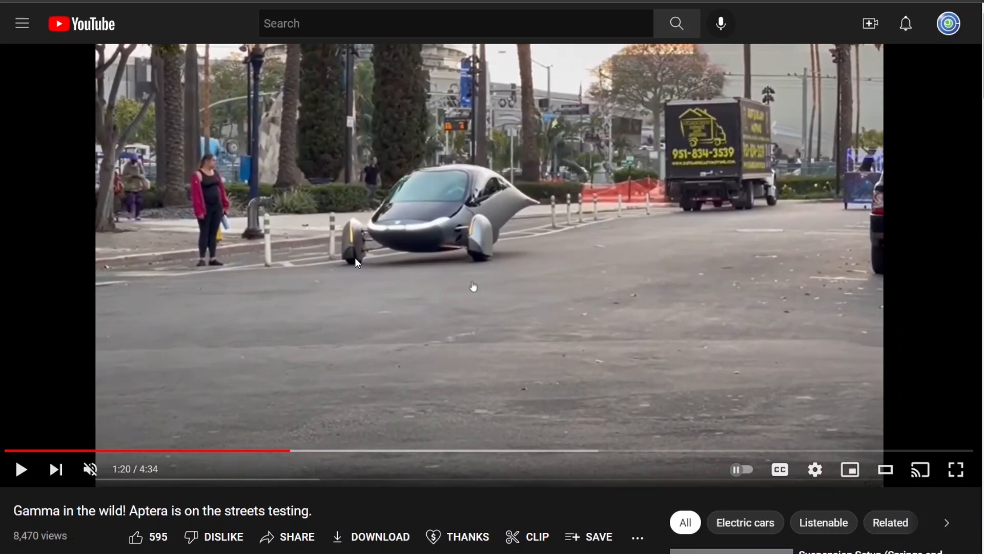
mouse_move(374, 265)
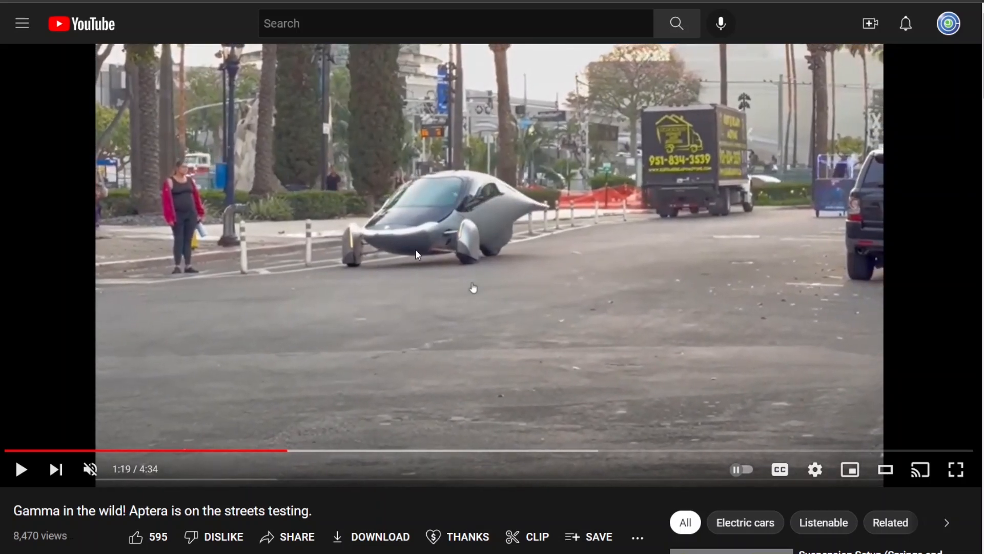
mouse_move(621, 207)
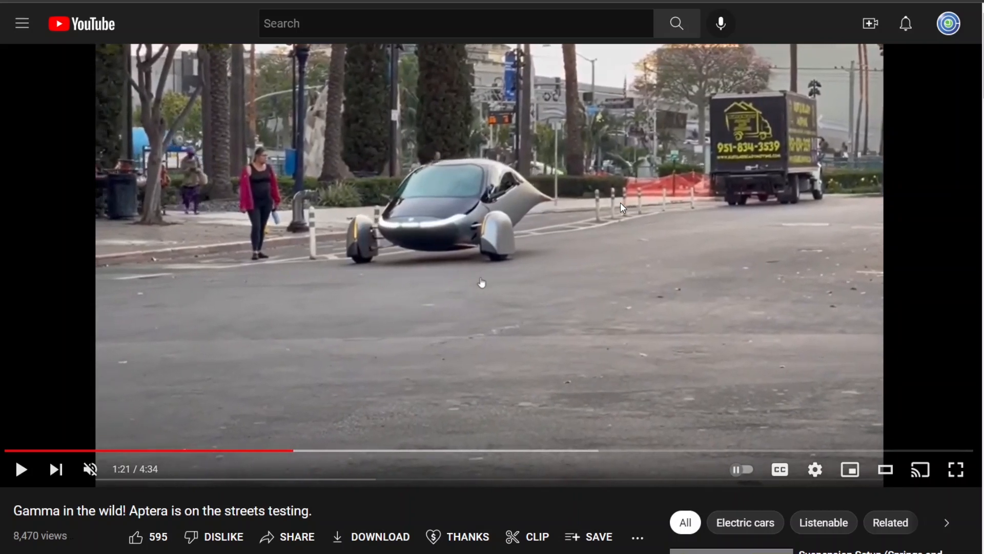
mouse_move(358, 269)
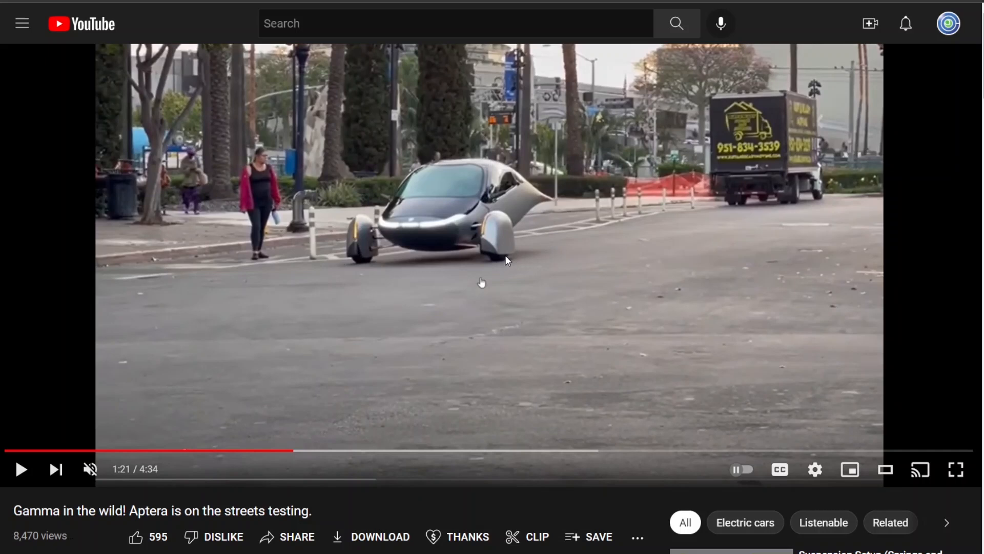
mouse_move(507, 265)
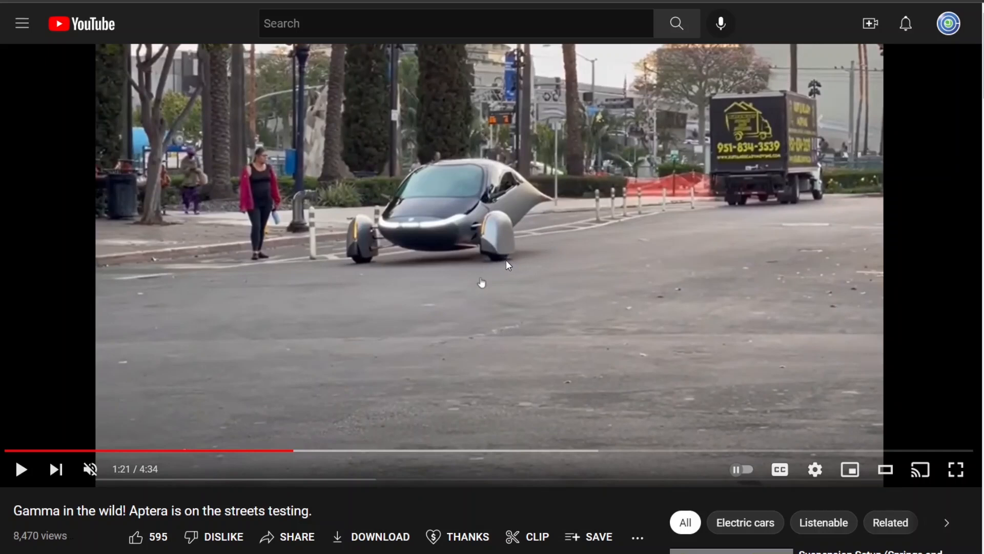
mouse_move(218, 274)
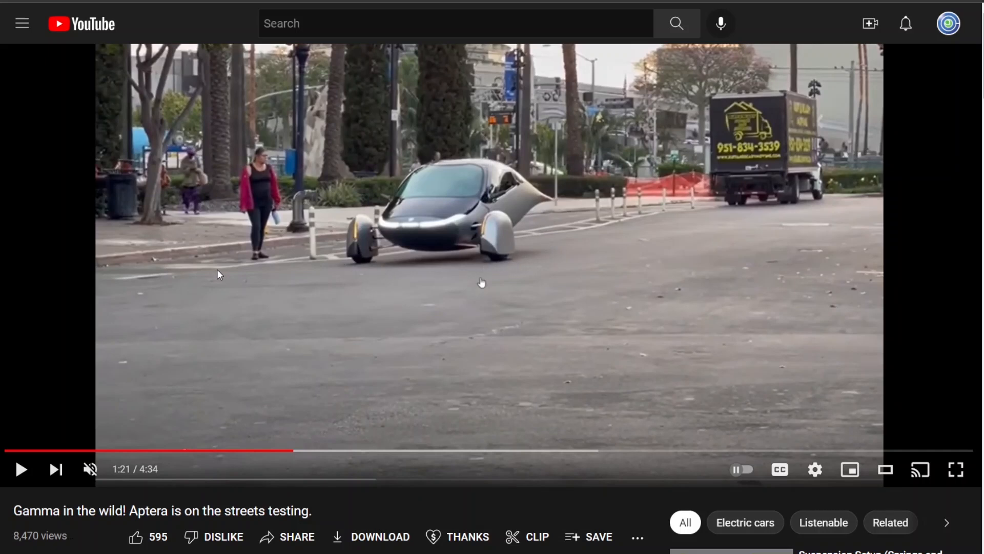
mouse_move(383, 274)
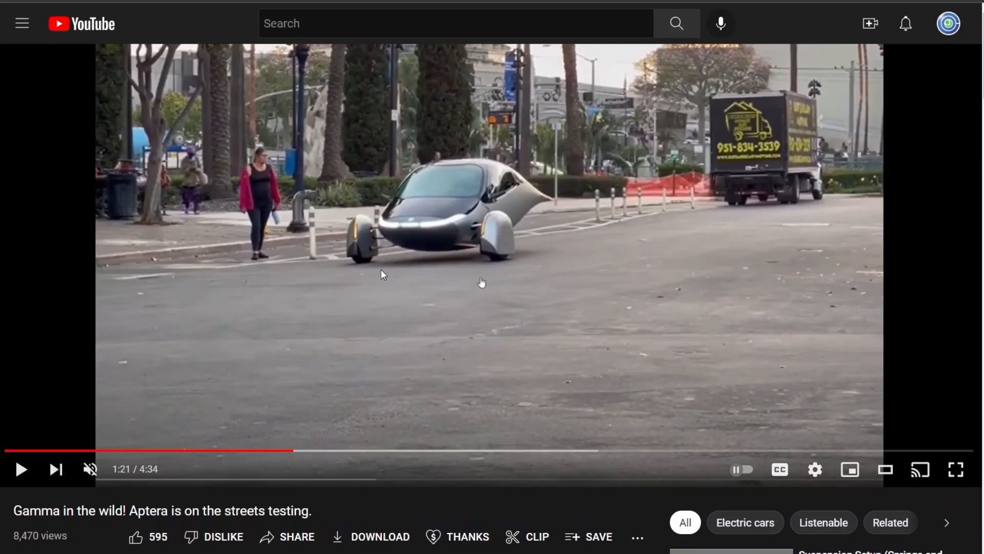
mouse_move(496, 280)
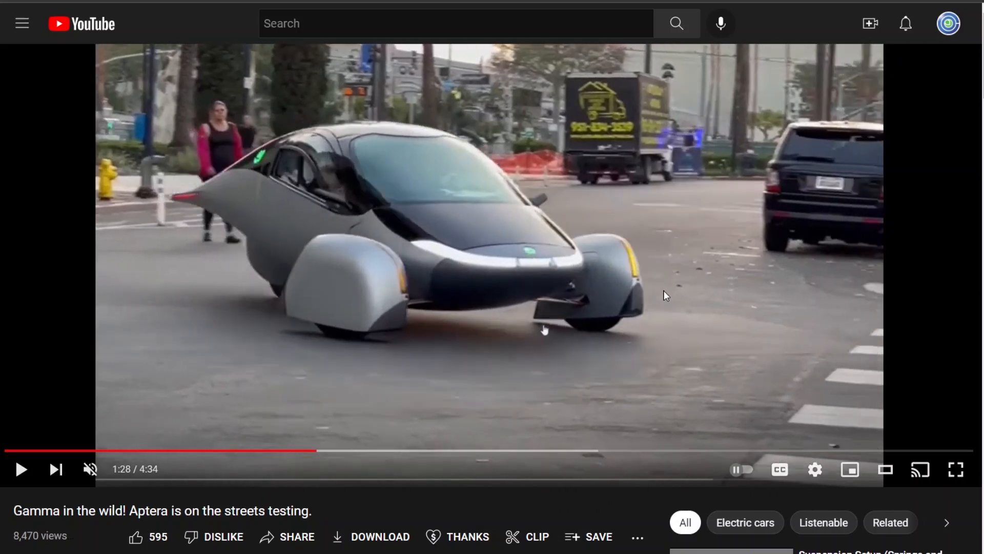
mouse_move(764, 497)
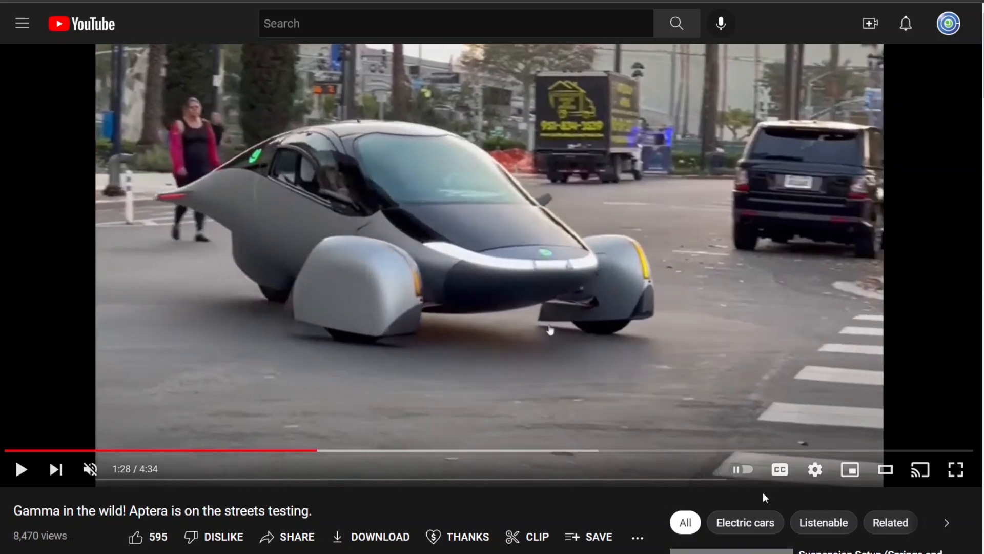
mouse_move(449, 345)
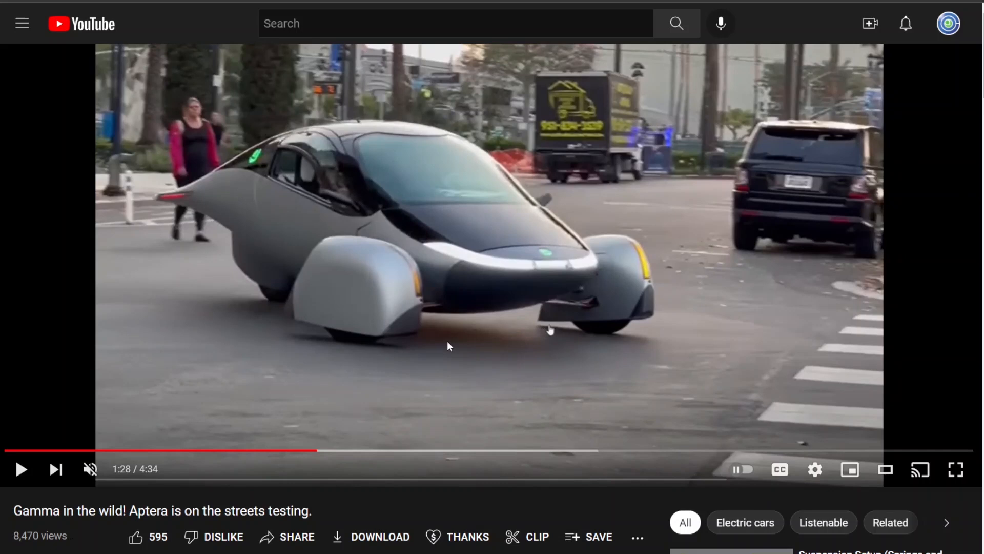
mouse_move(330, 308)
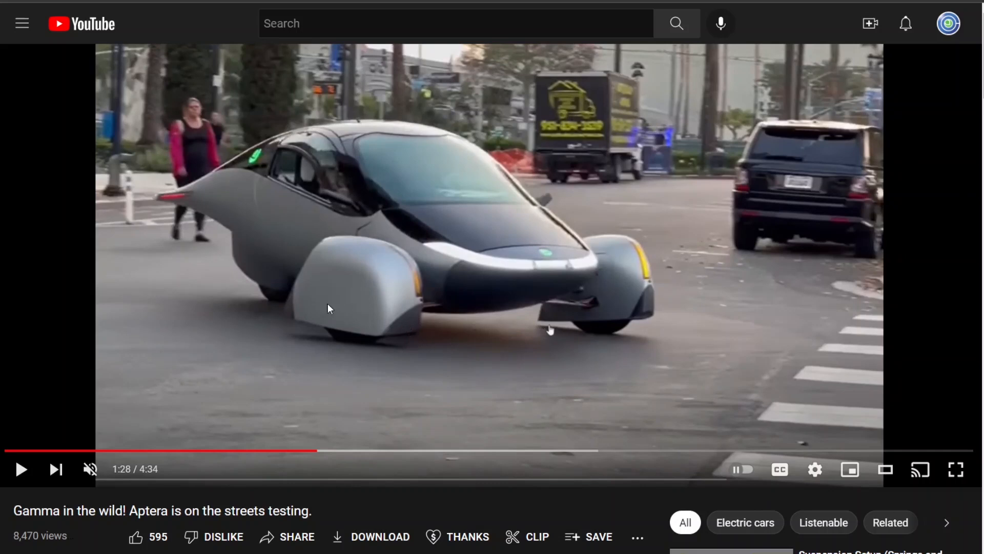
mouse_move(289, 311)
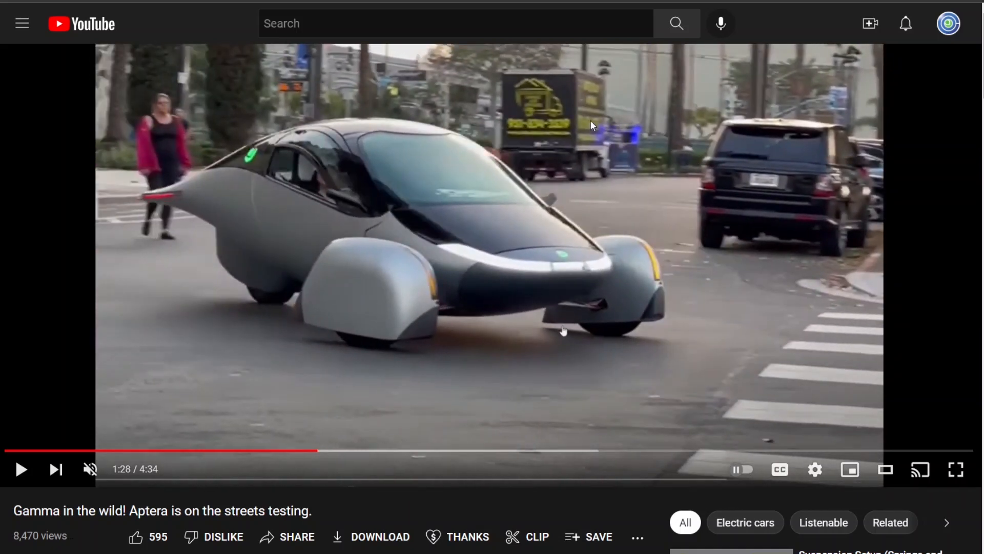
Scroll down the comments past the turning-radius and wheel-cover remarks to the later replies
scroll("down", 3)
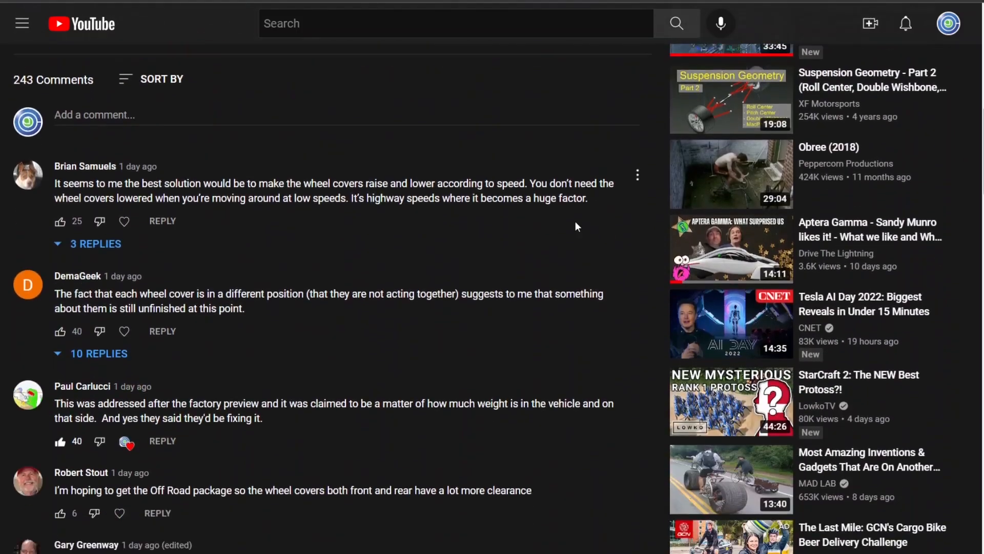
scroll("down", 3)
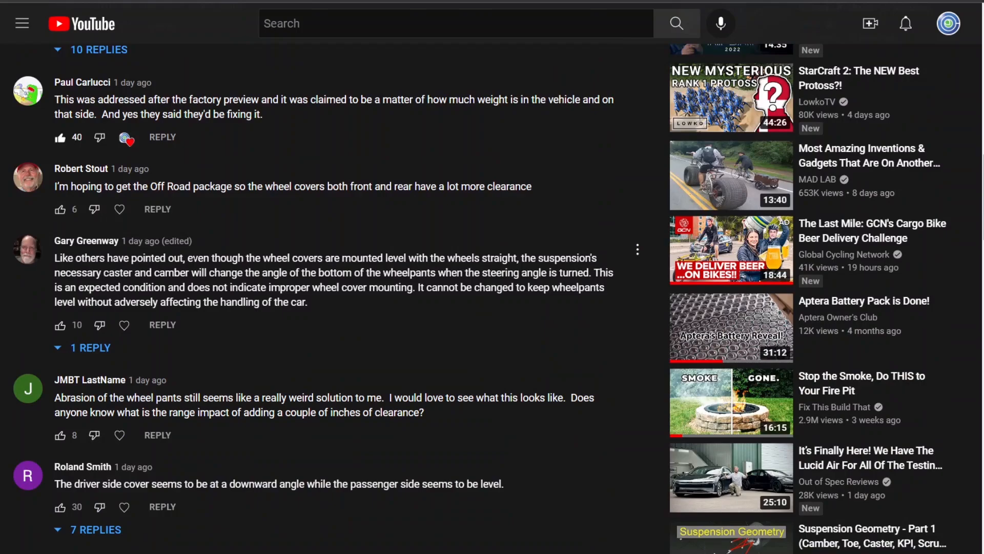
scroll("down", 3)
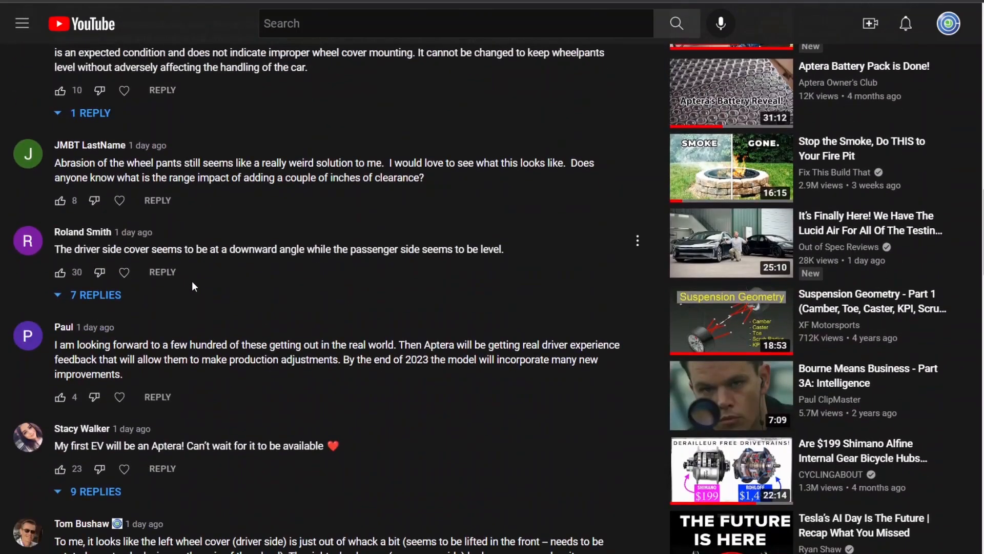
scroll("down", 3)
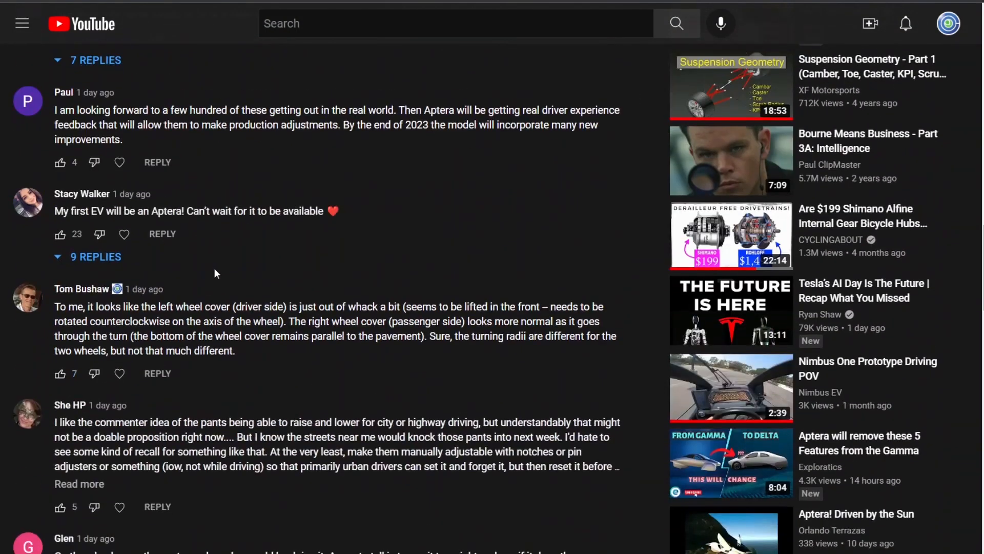
scroll("down", 3)
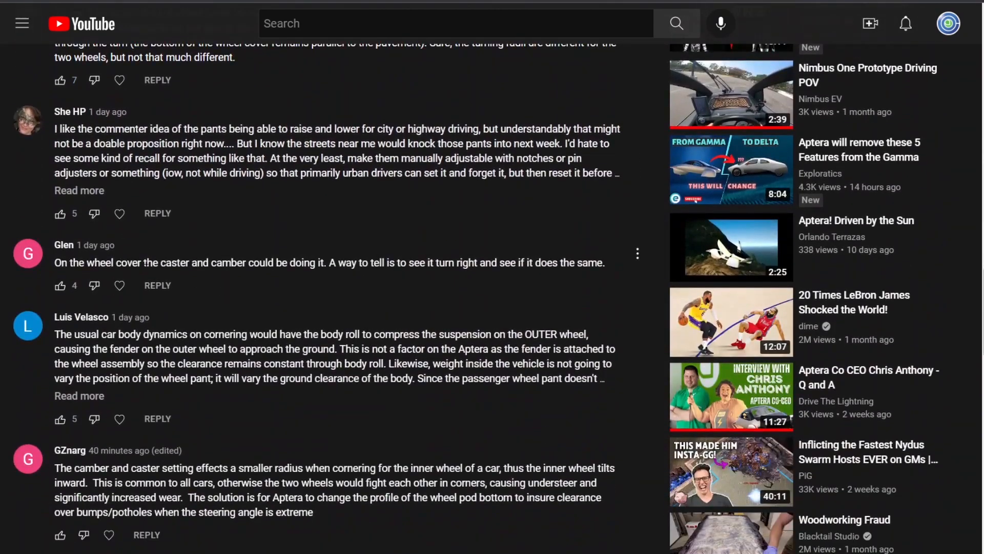
scroll("down", 3)
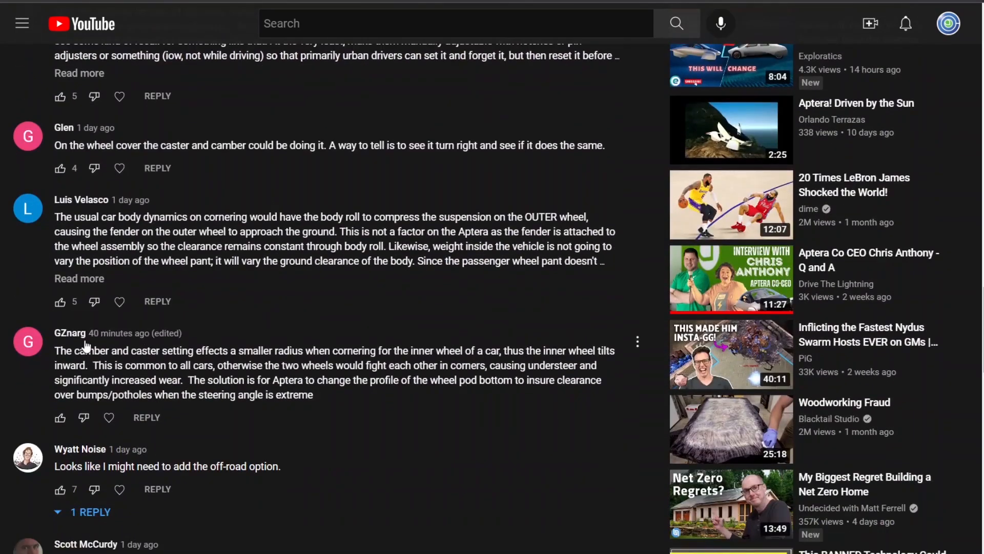
scroll("down", 3)
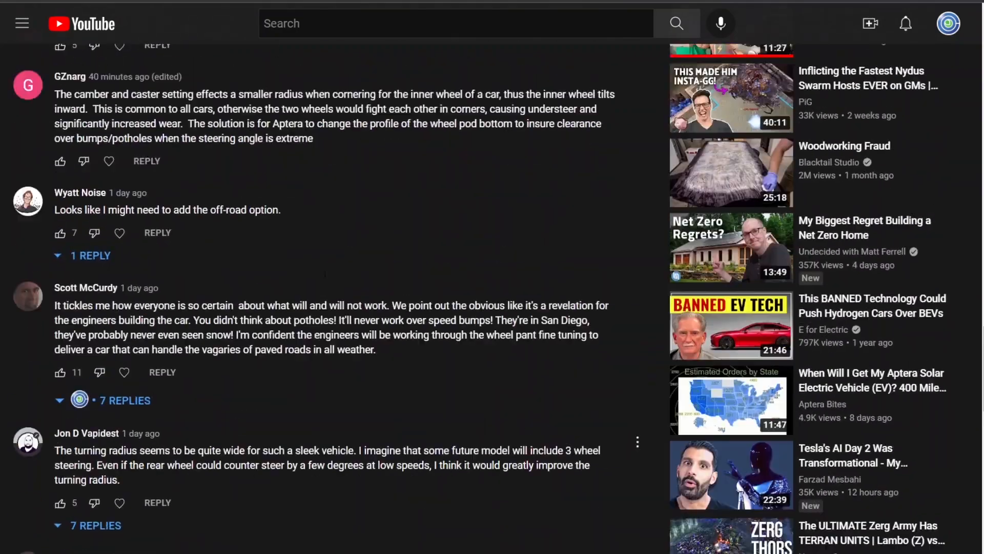
scroll("down", 3)
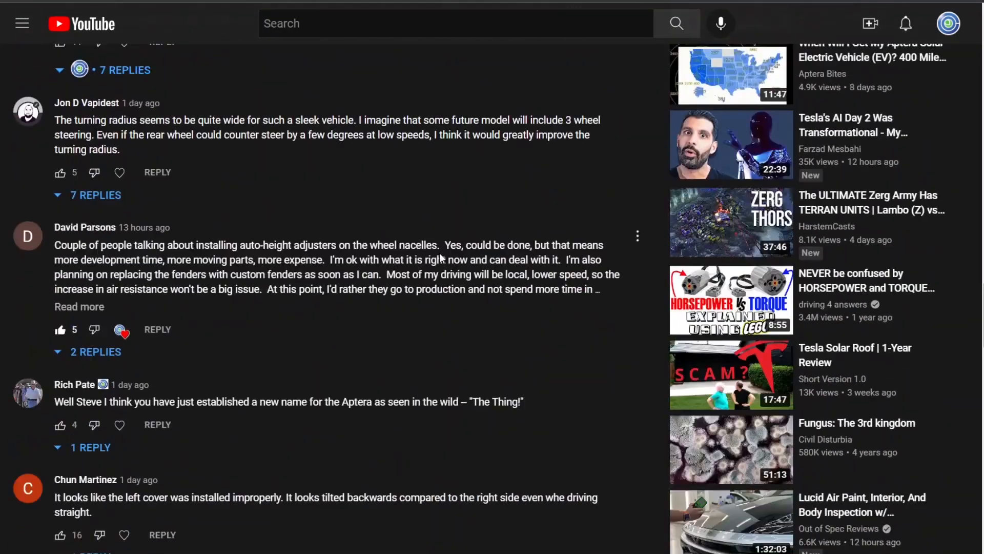
scroll("down", 3)
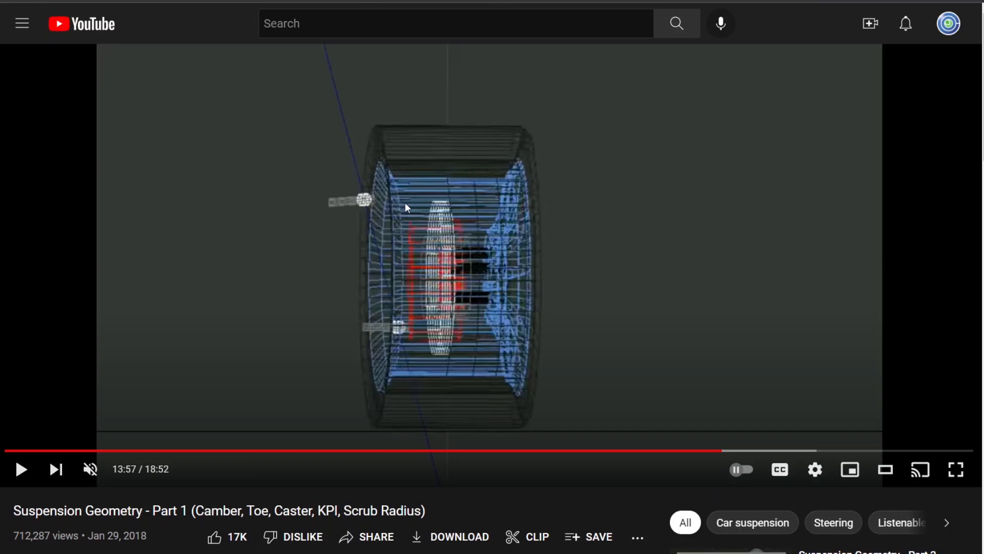
mouse_move(243, 437)
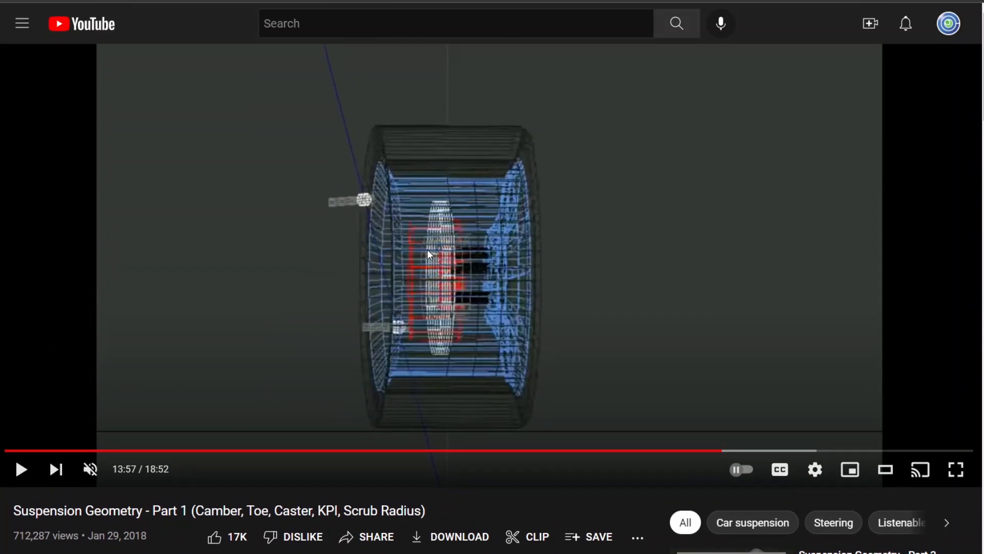
mouse_move(640, 16)
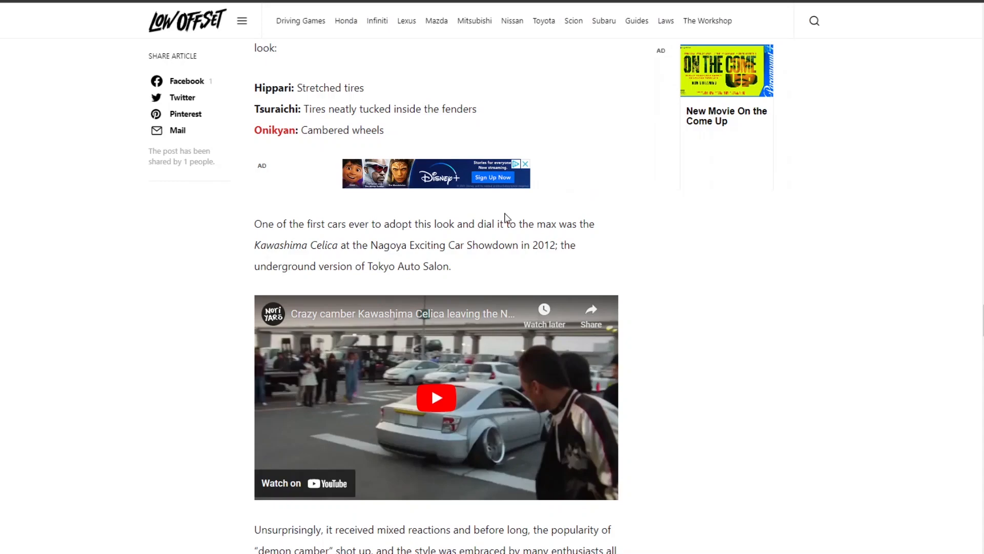
Scroll the camber article back to the What Is Camber? heading and its negative/positive tire diagram
scroll("down", 3)
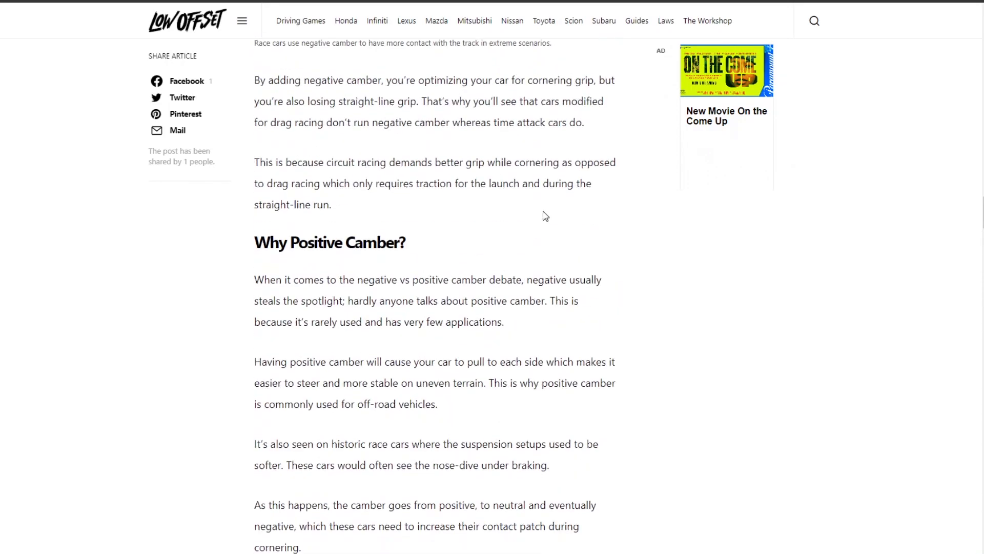
scroll("up", 3)
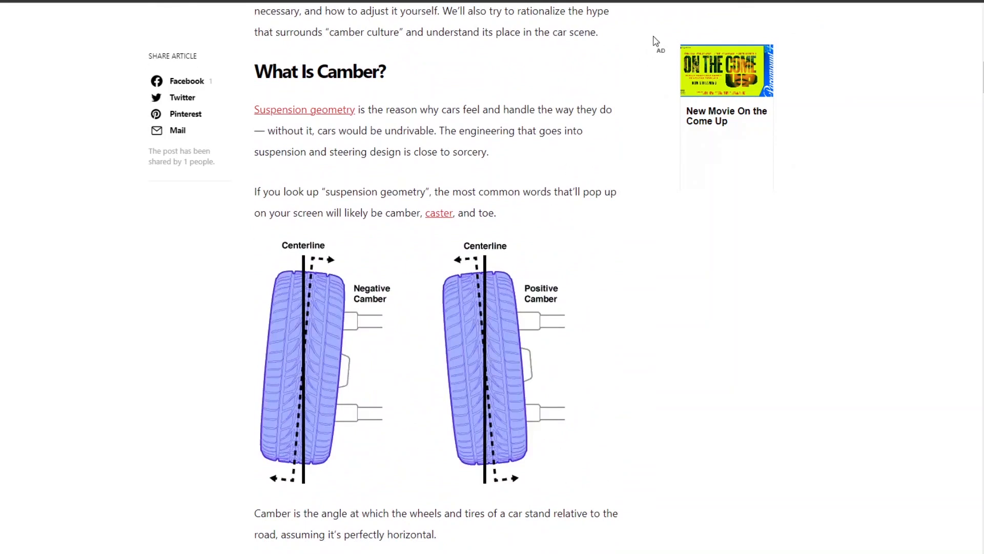
mouse_move(266, 376)
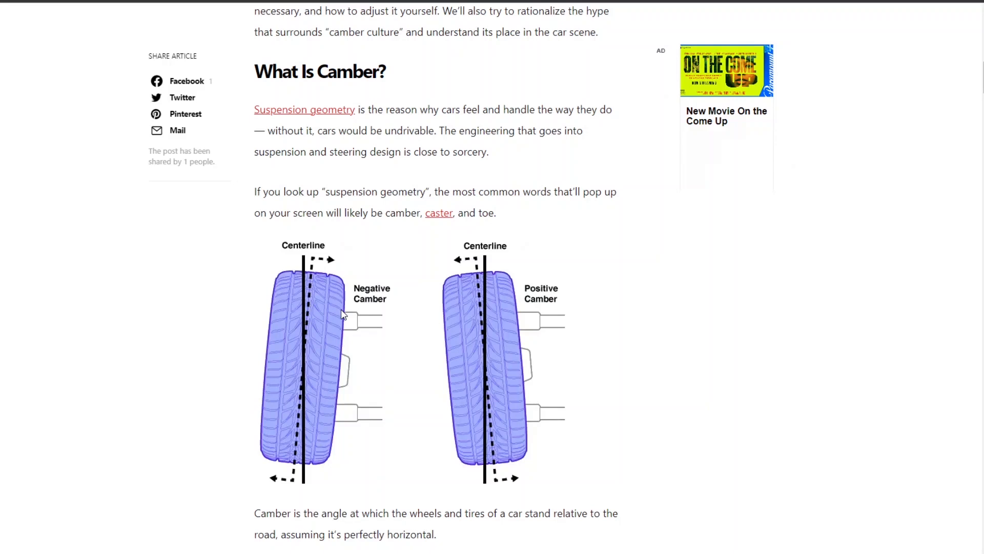
mouse_move(327, 298)
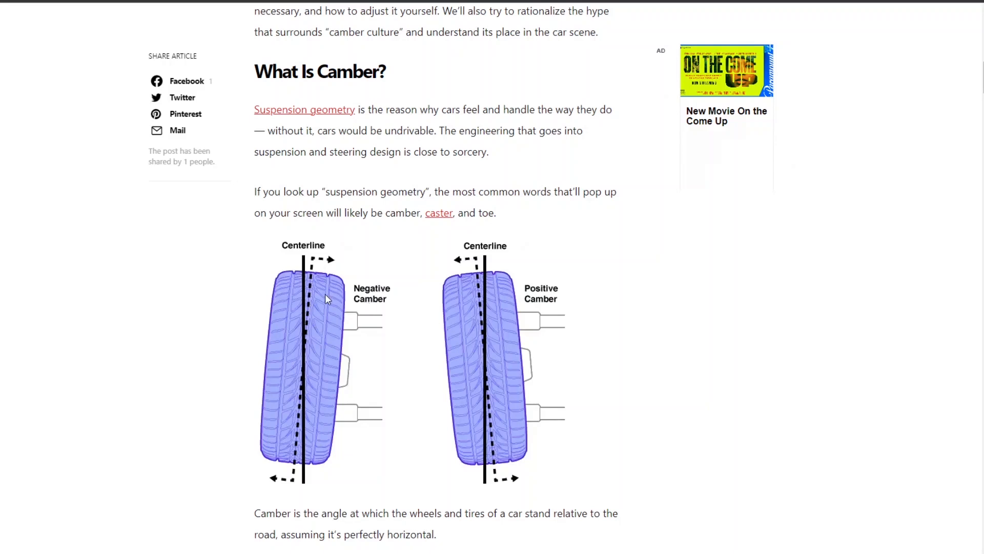
mouse_move(280, 355)
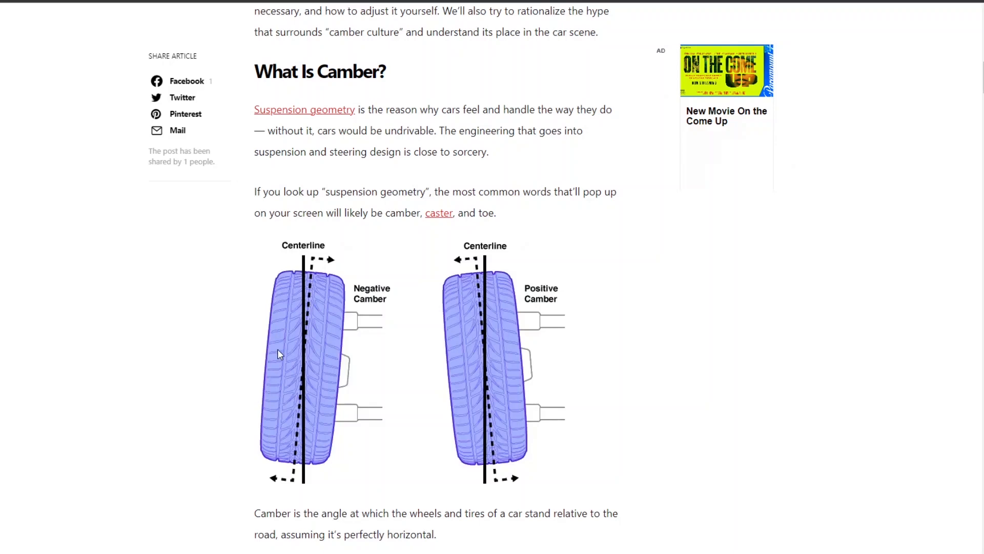
mouse_move(329, 308)
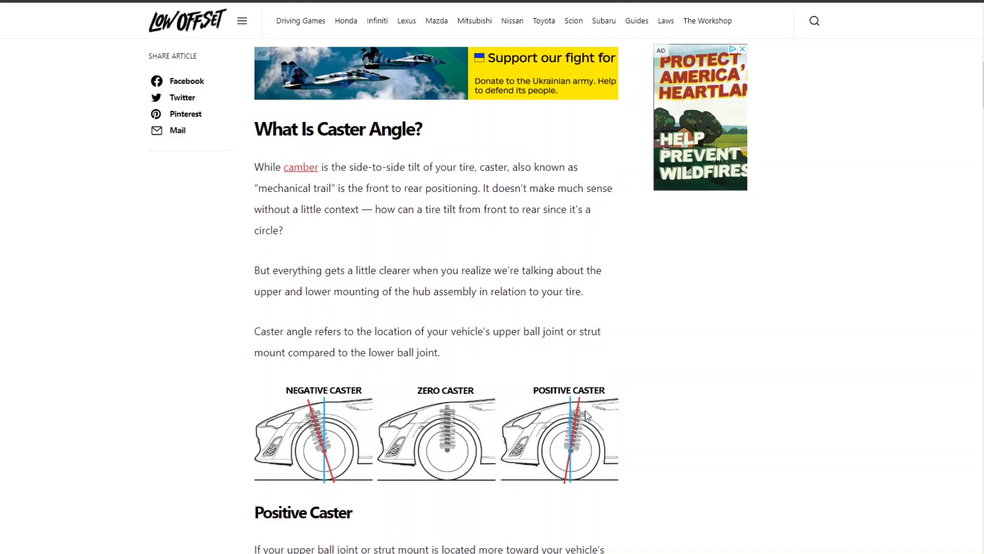
mouse_move(587, 441)
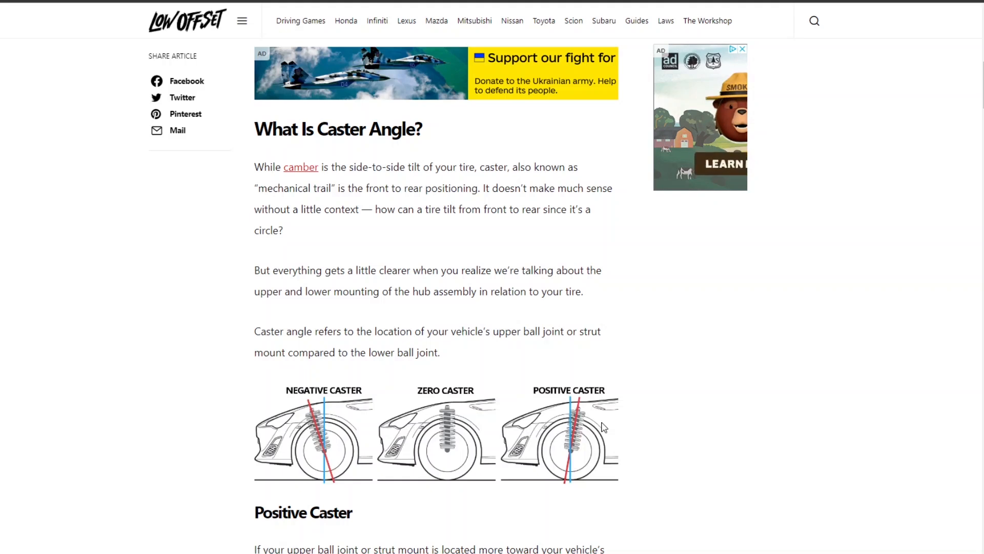
mouse_move(559, 489)
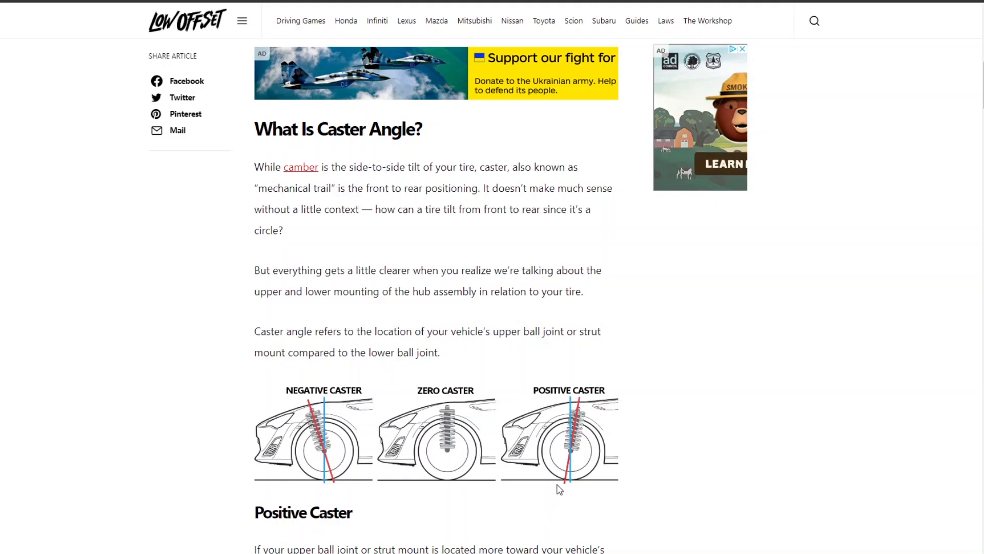
mouse_move(571, 487)
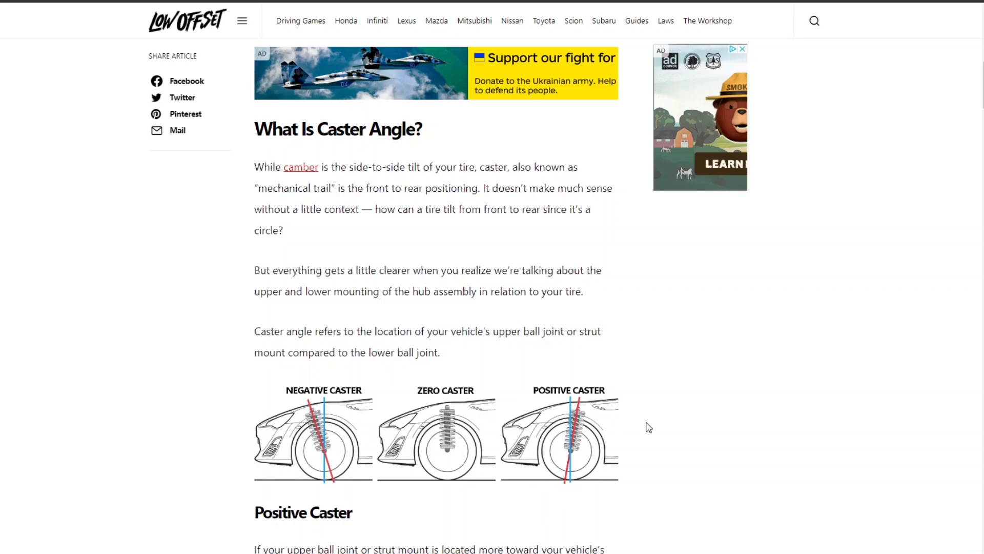
mouse_move(567, 445)
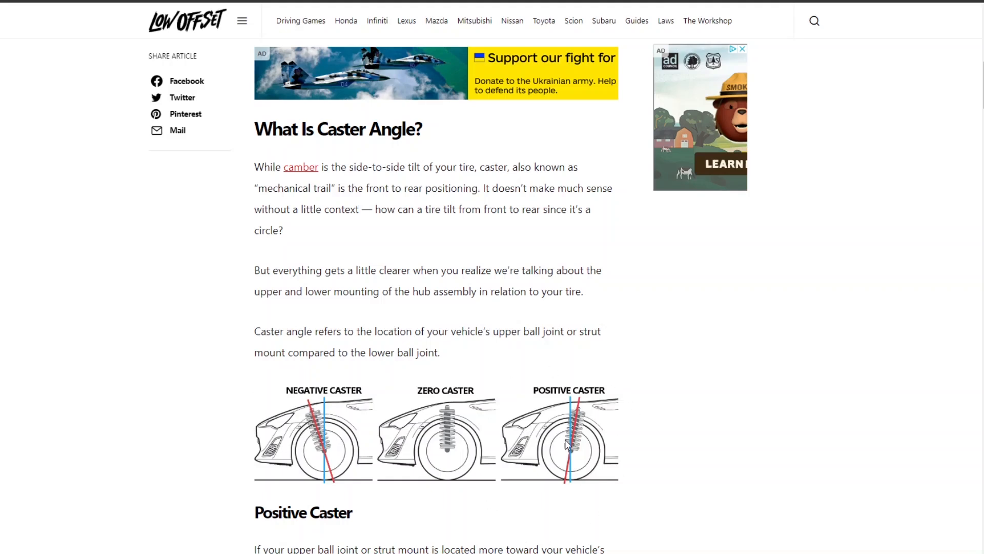
mouse_move(327, 455)
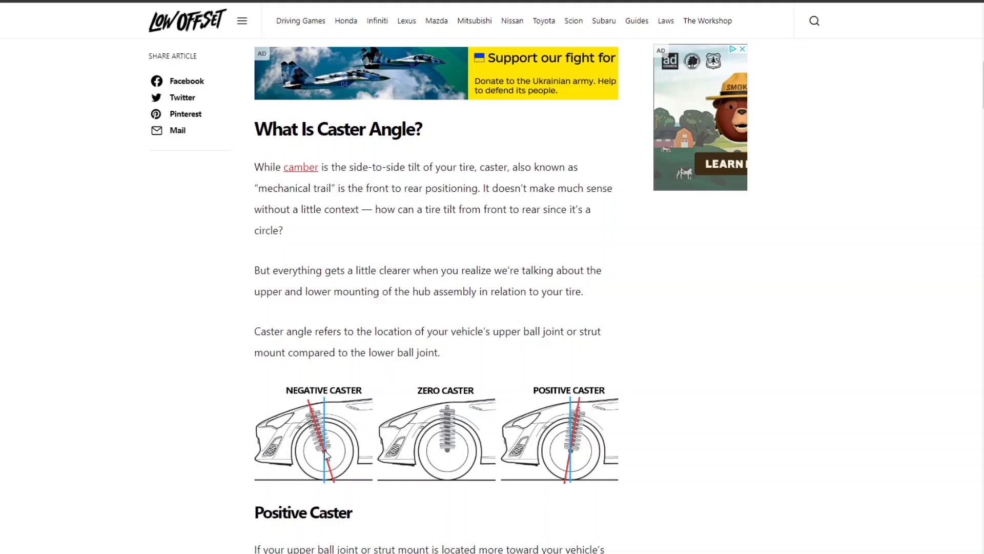
mouse_move(573, 428)
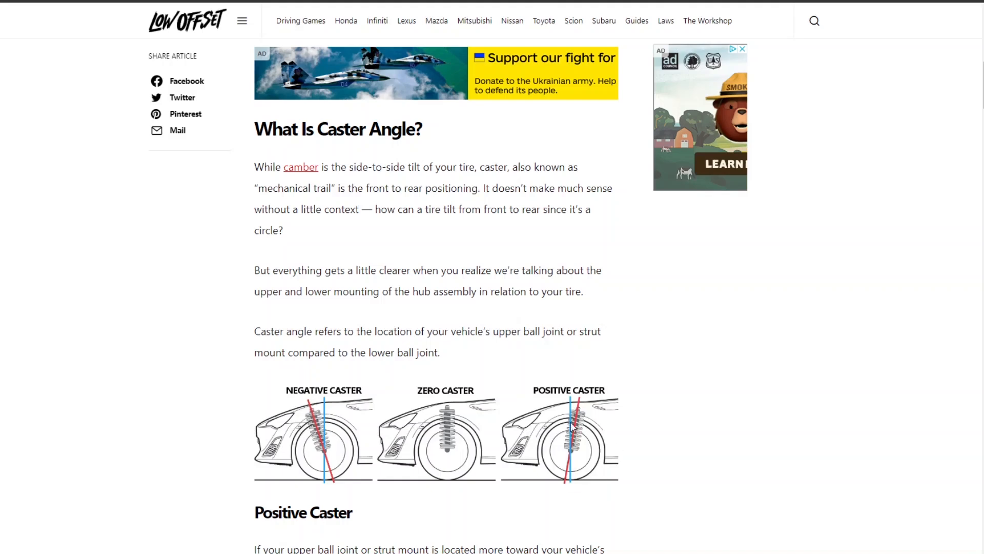
mouse_move(560, 476)
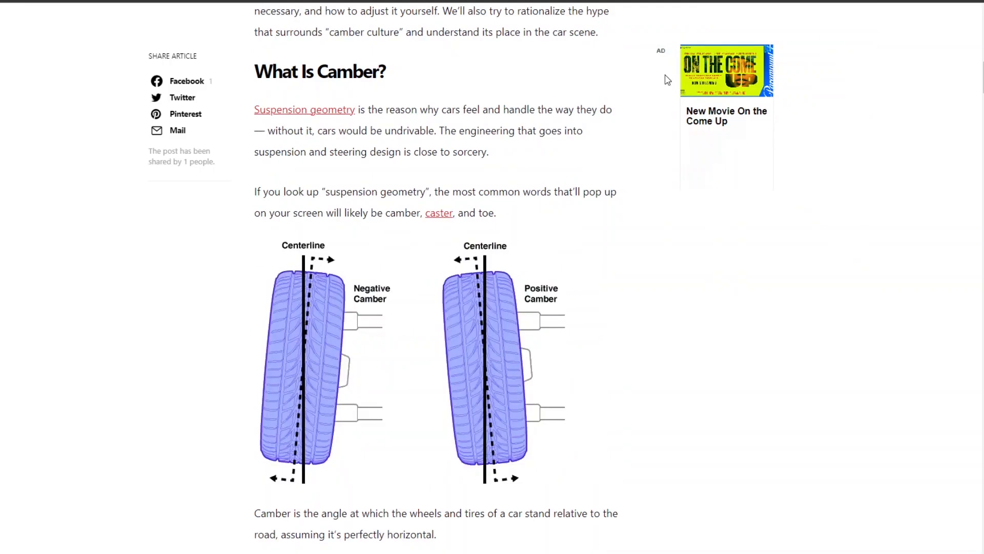
Scroll around the ideal camber angles list before leaving the article for Suspension Secrets
scroll("down", 3)
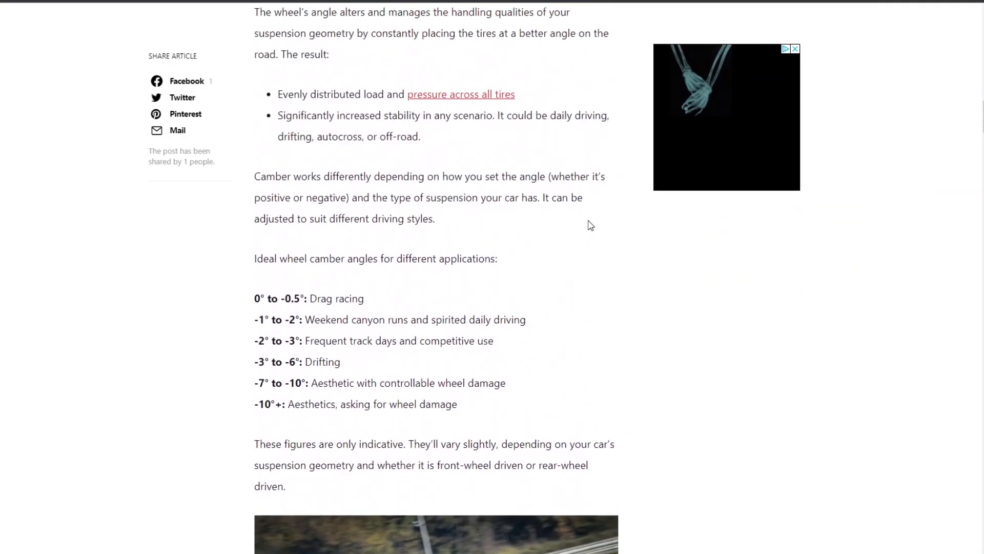
scroll("up", 3)
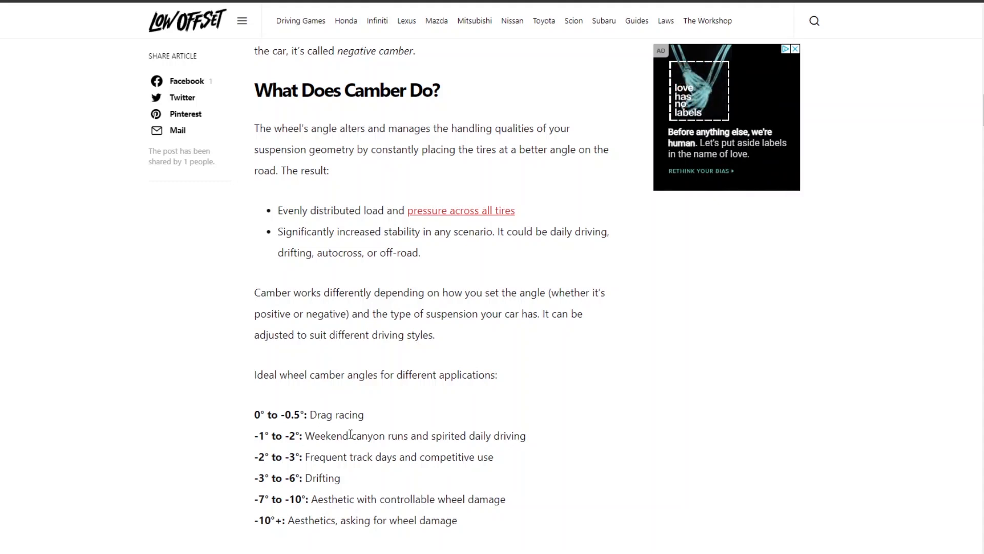
mouse_move(388, 457)
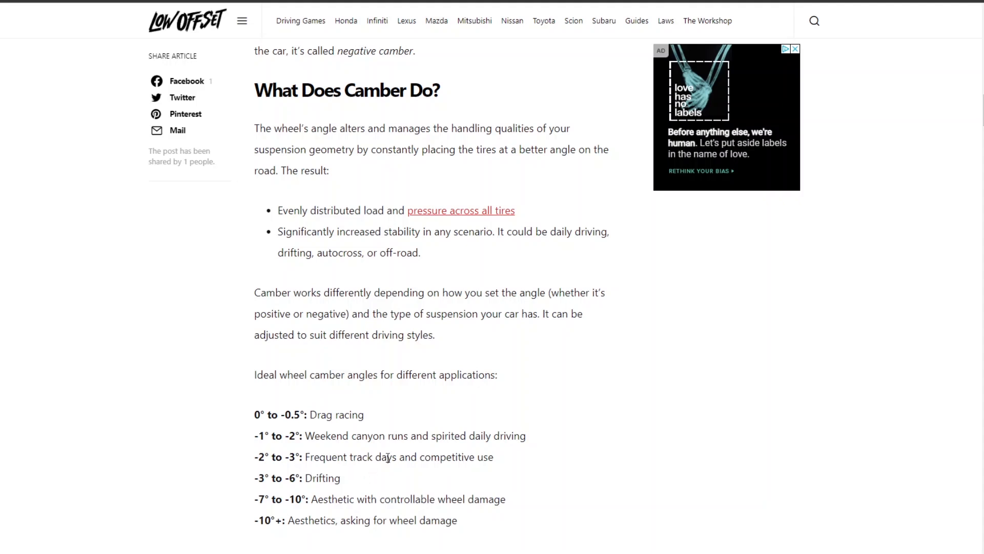
mouse_move(272, 435)
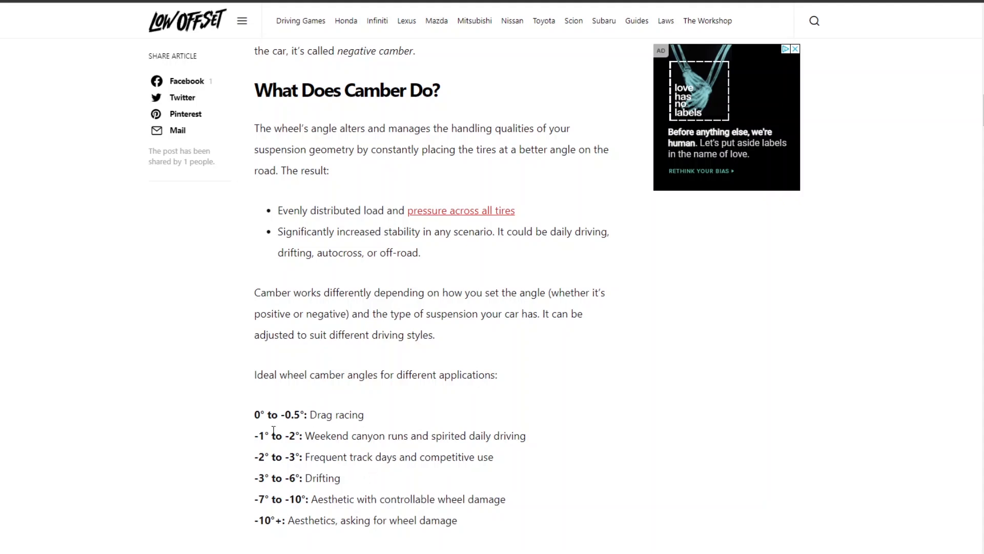
mouse_move(295, 478)
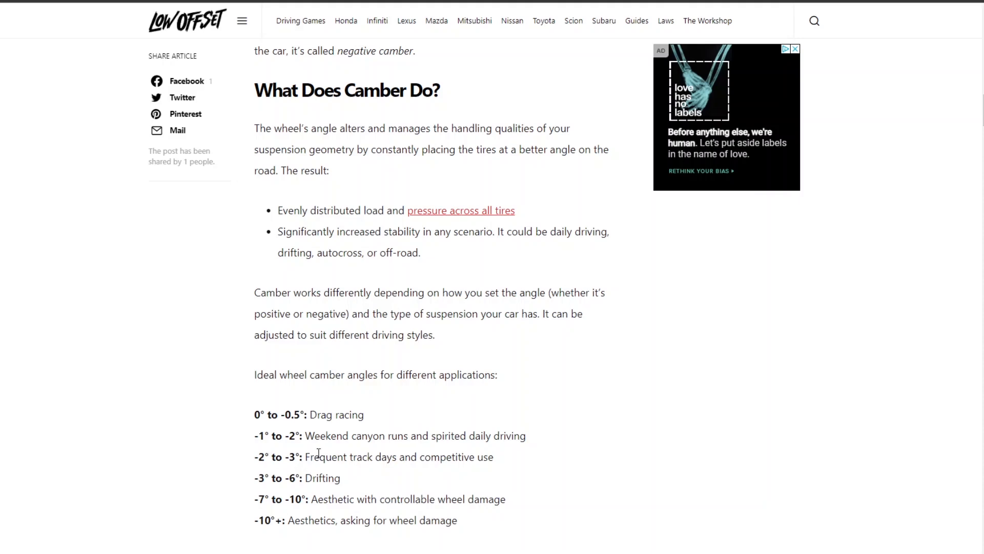
mouse_move(540, 343)
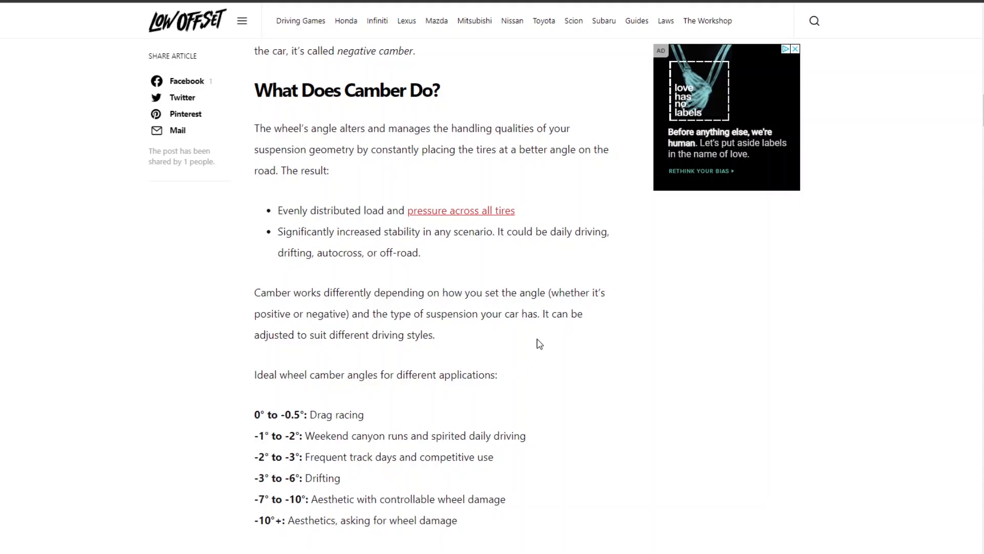
scroll("down", 3)
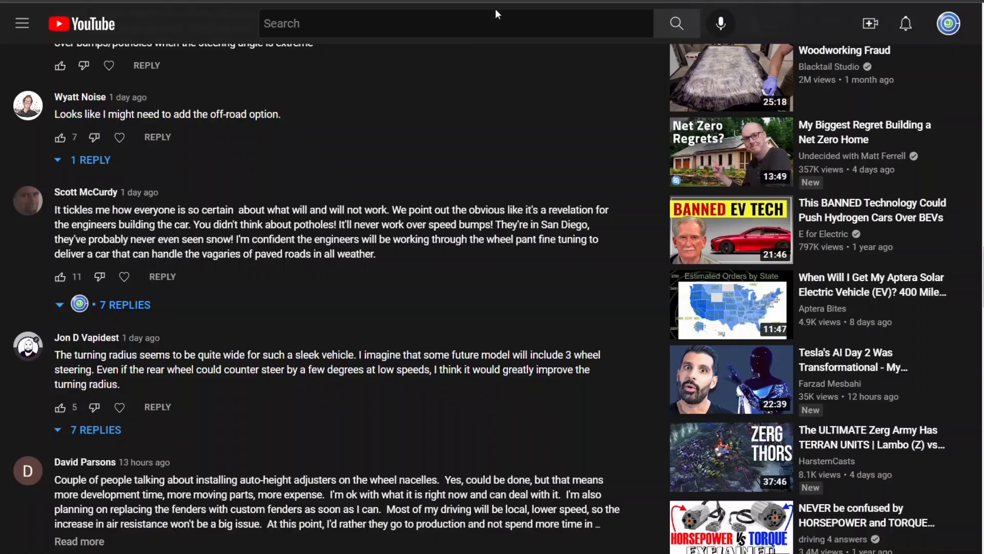
scroll("up", 3)
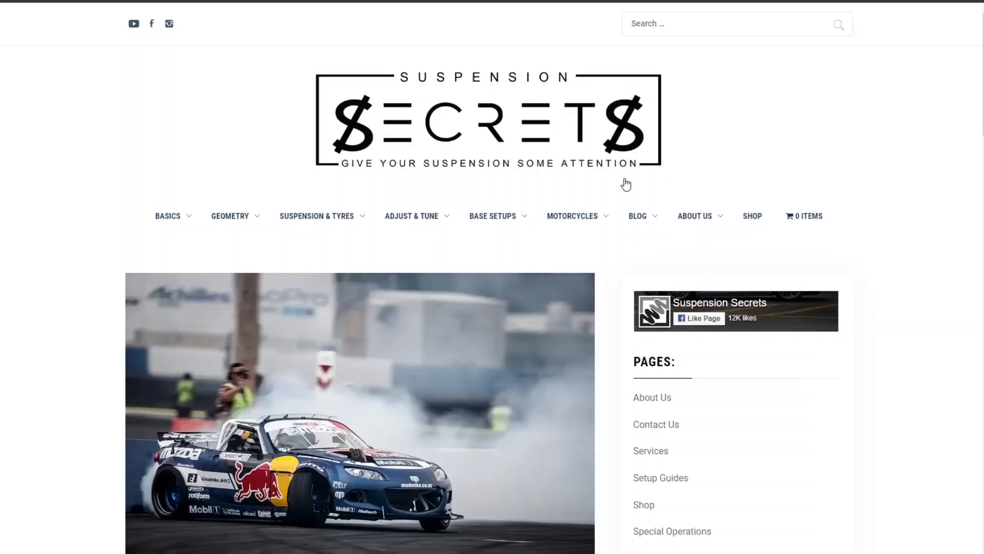
Scroll to the What Is King Pin Inclination (KPI)? section and its kingpin/scrub-radius diagram
scroll("down", 3)
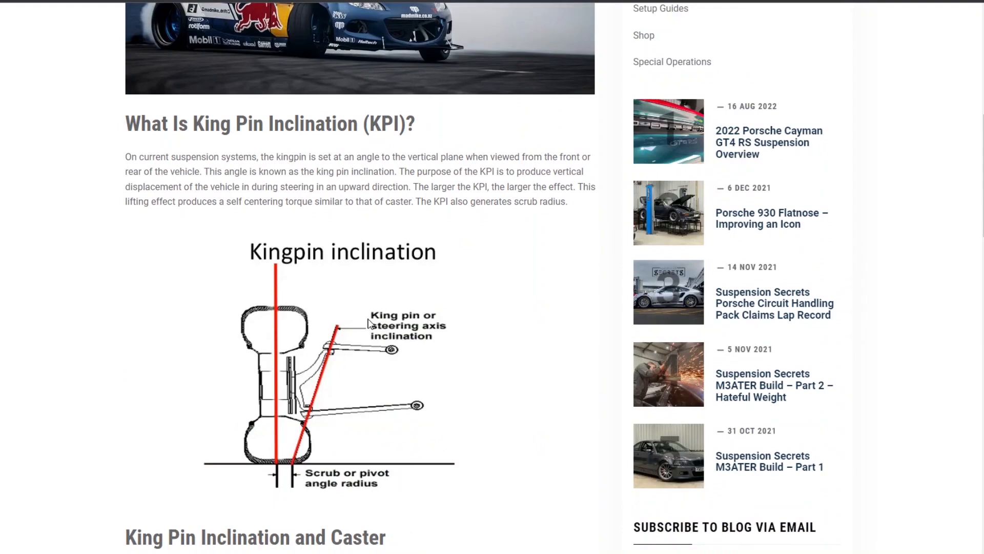
mouse_move(338, 332)
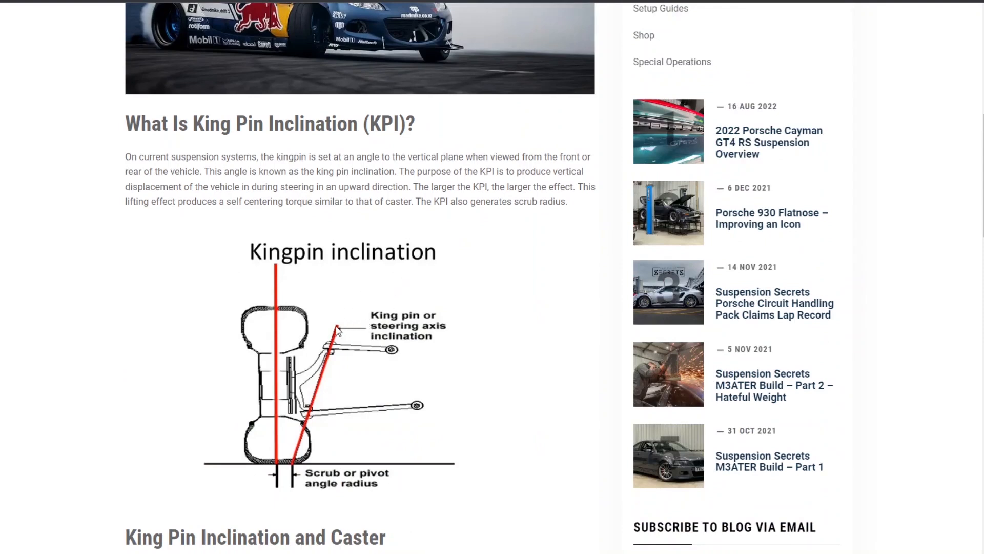
mouse_move(358, 328)
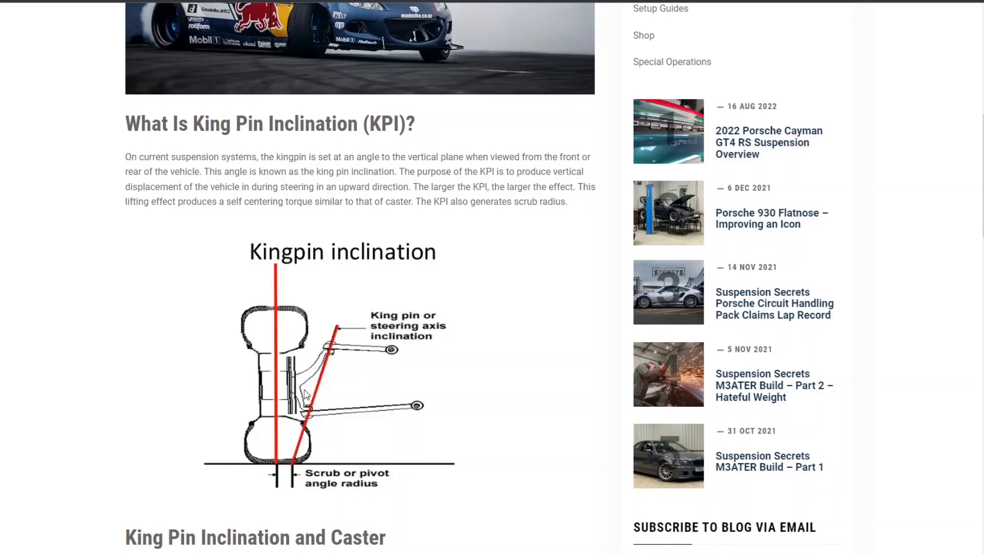
mouse_move(279, 247)
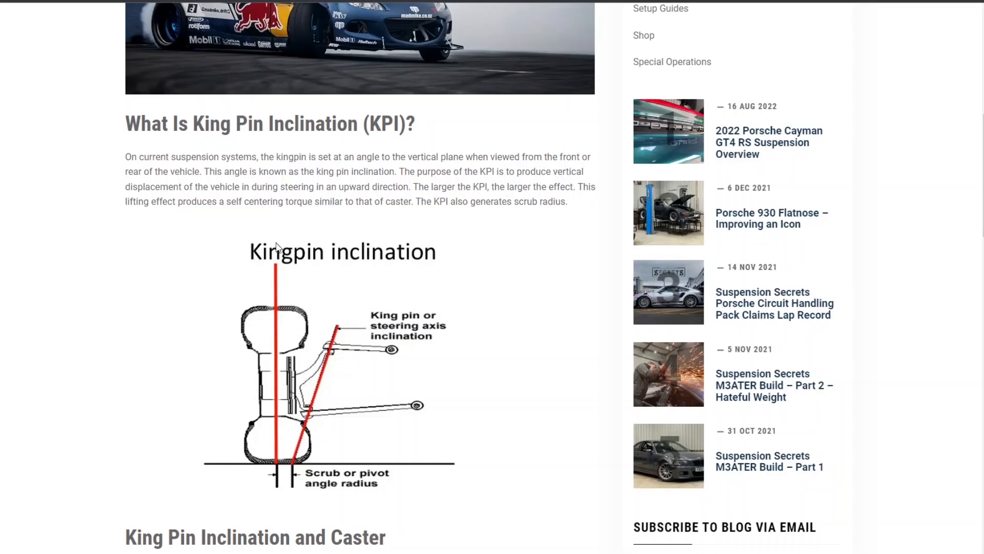
mouse_move(313, 433)
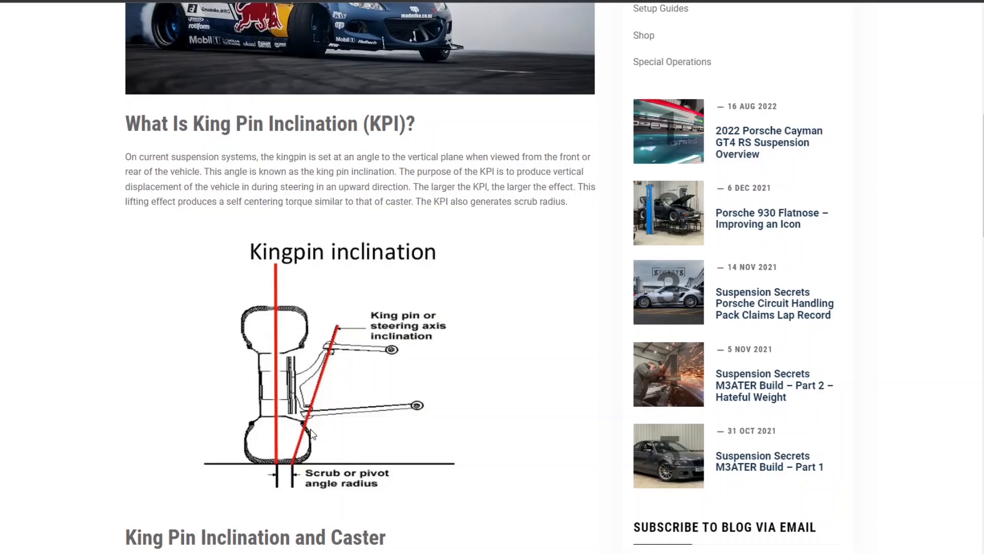
mouse_move(256, 389)
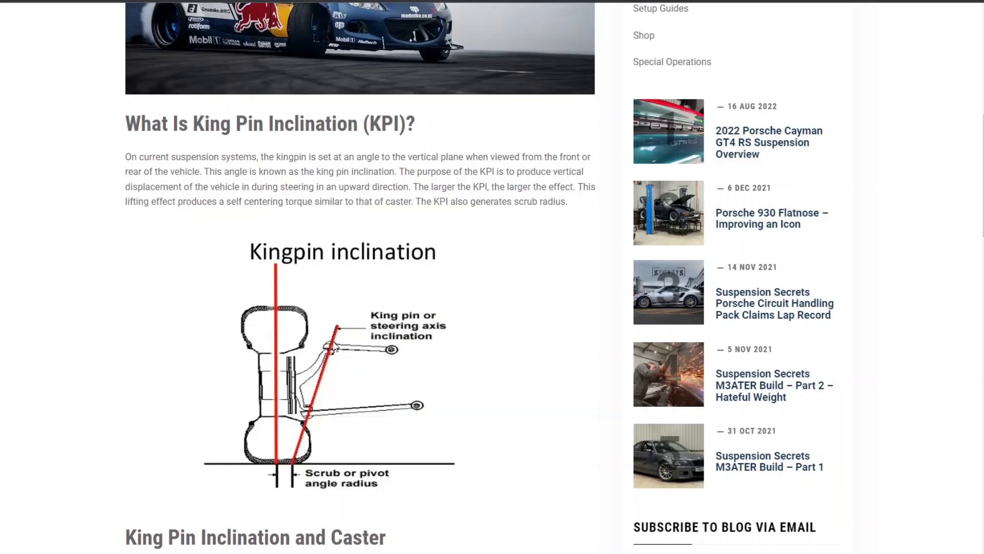
mouse_move(267, 380)
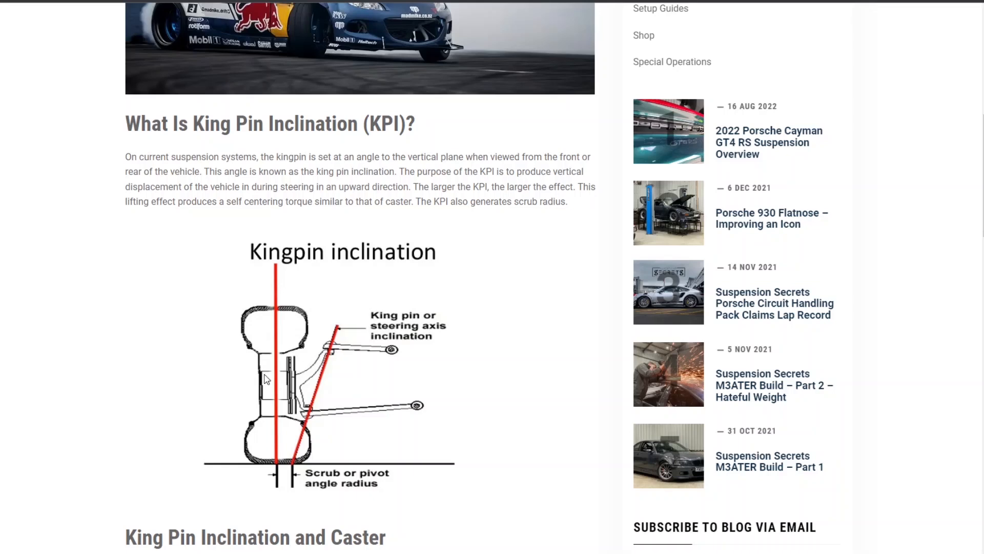
mouse_move(297, 377)
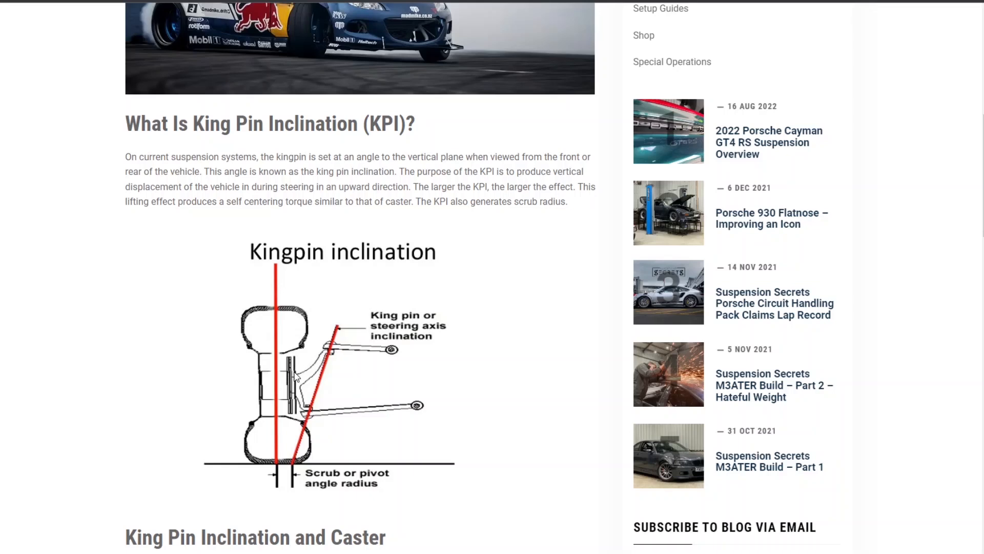
mouse_move(297, 377)
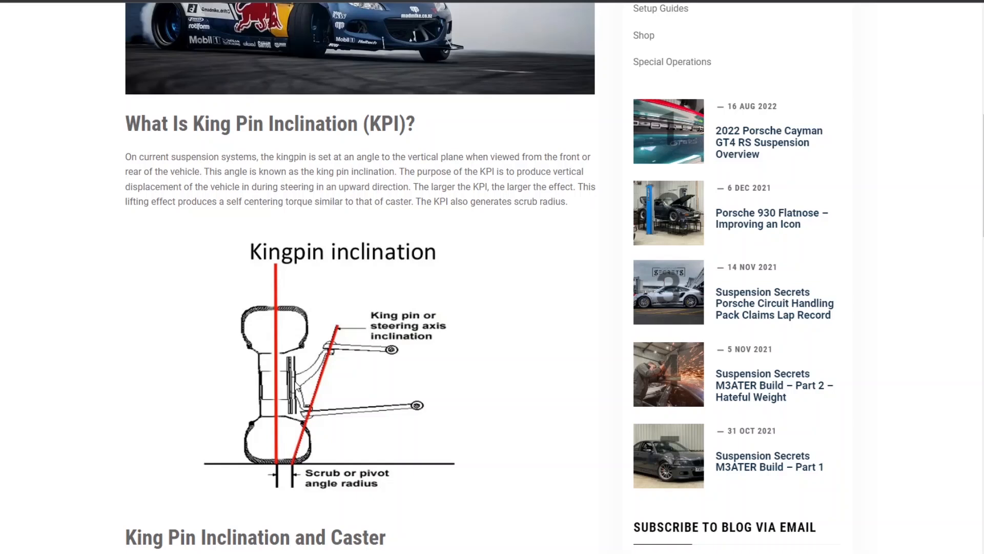
mouse_move(358, 314)
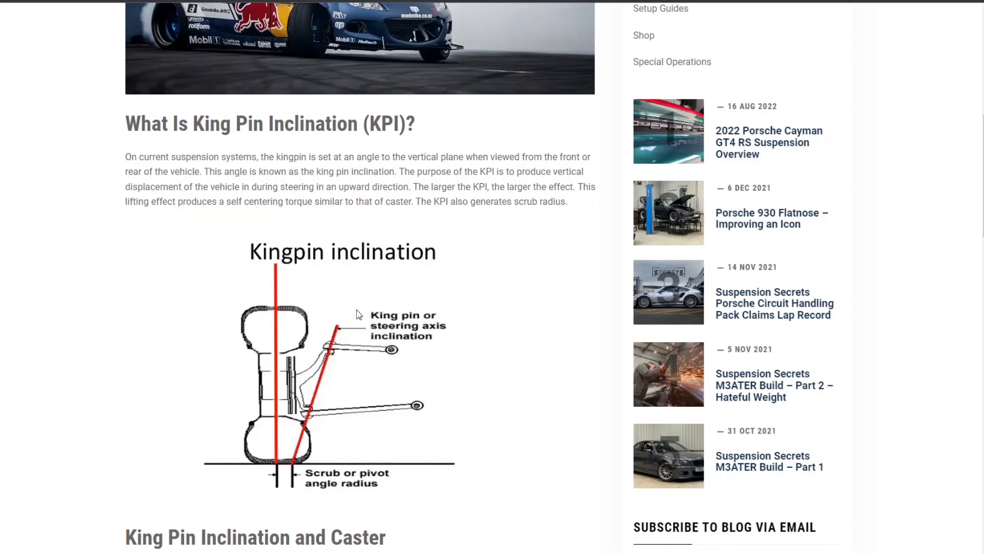
mouse_move(302, 405)
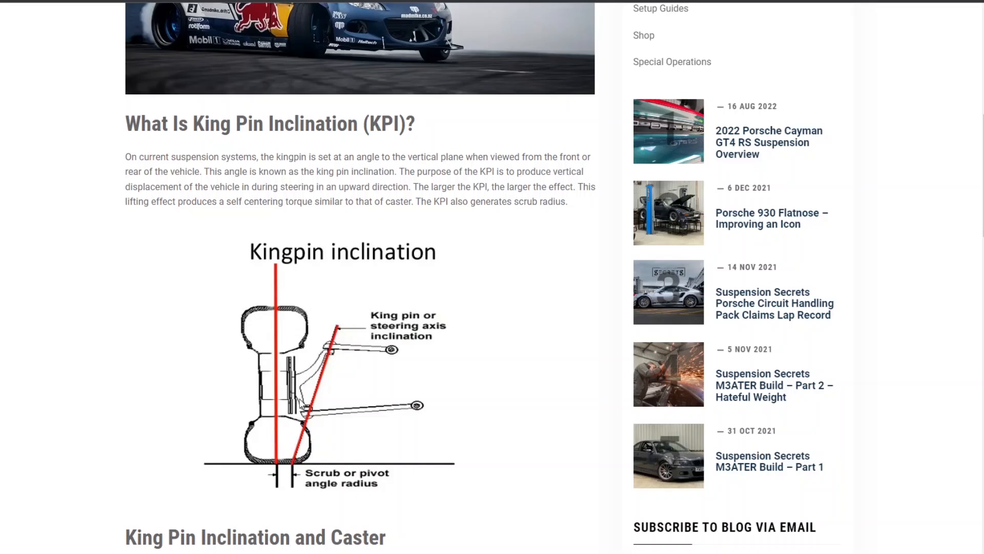
mouse_move(329, 453)
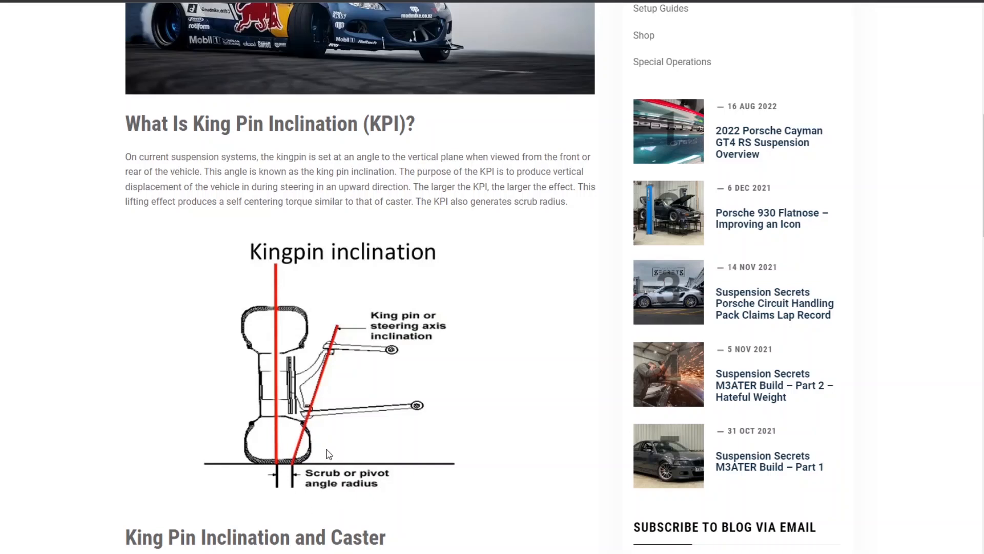
mouse_move(352, 378)
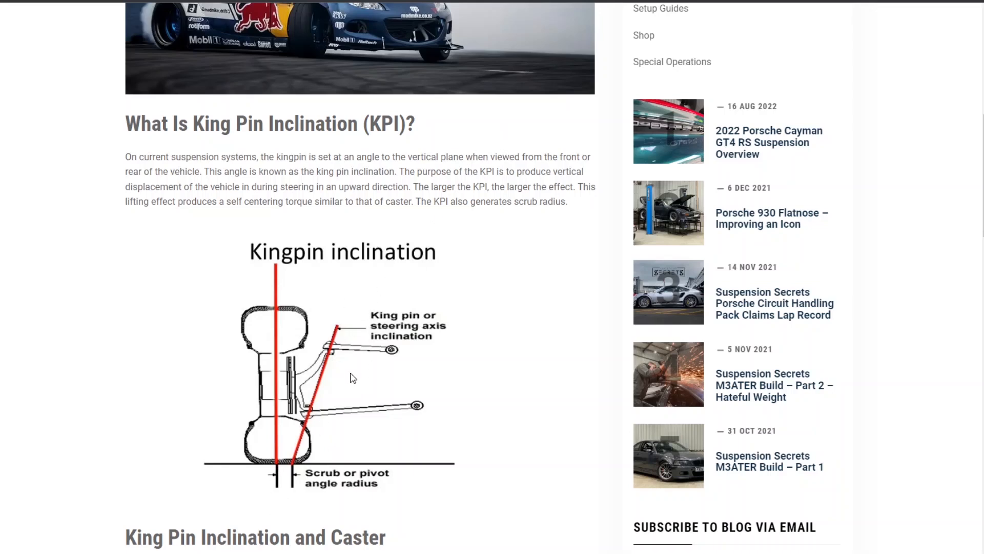
mouse_move(352, 378)
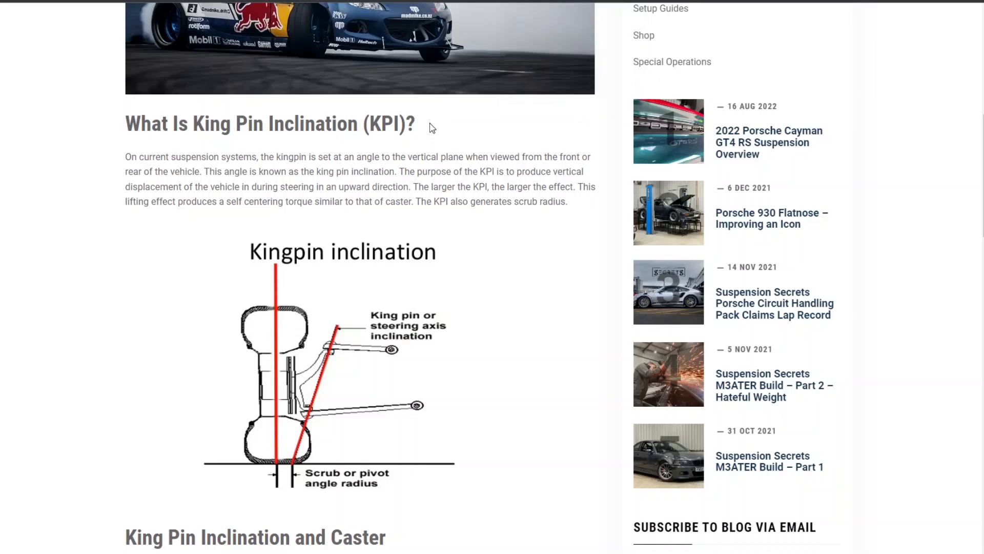
mouse_move(436, 137)
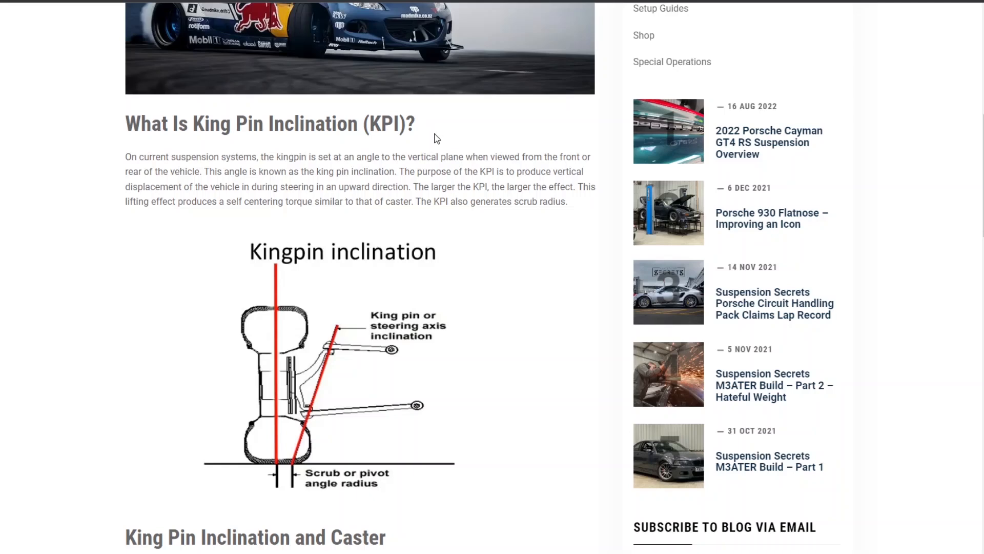
mouse_move(437, 141)
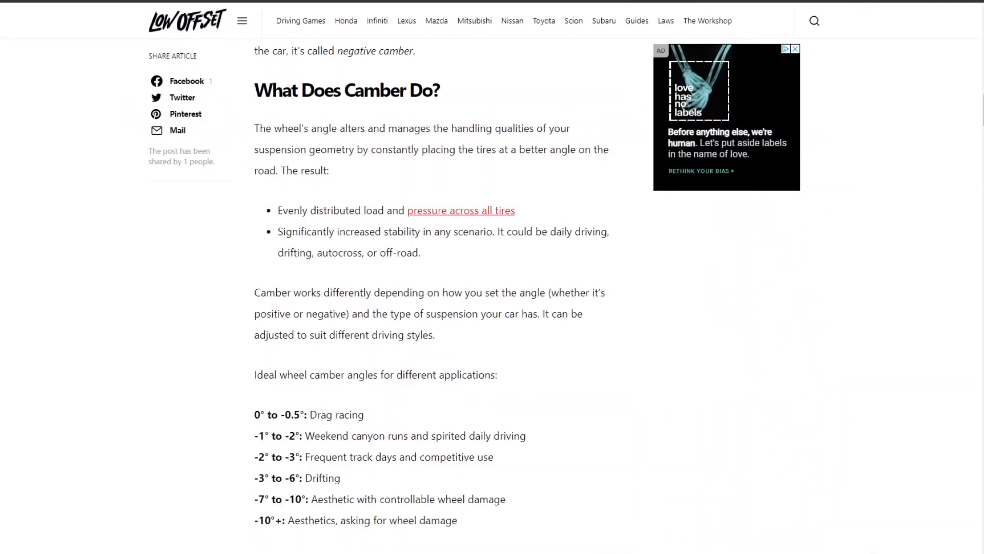
scroll("down", 3)
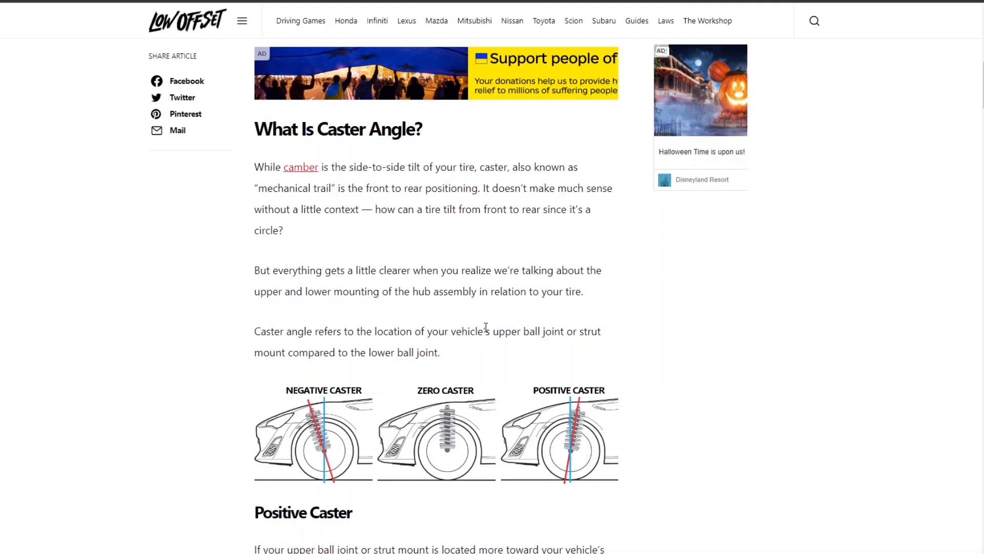
mouse_move(451, 273)
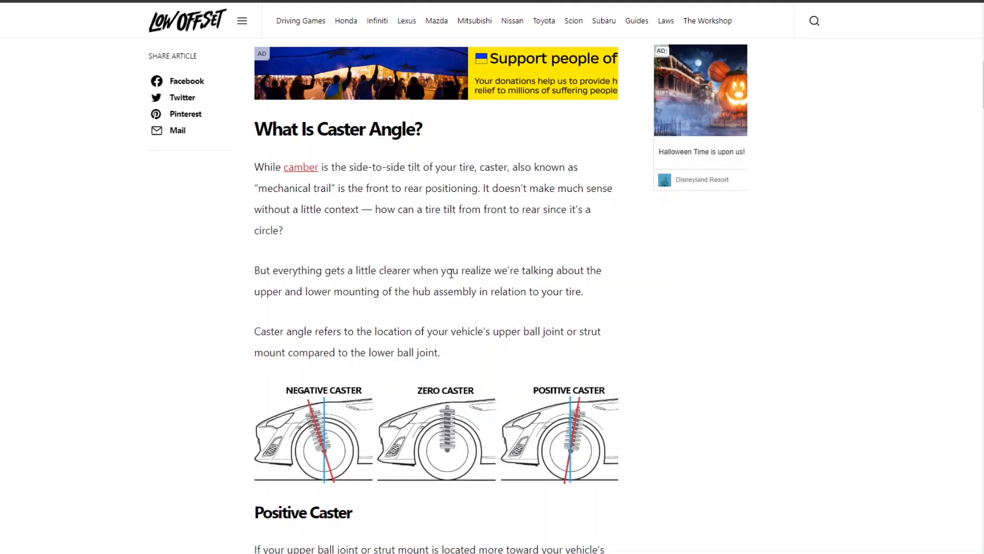
mouse_move(462, 266)
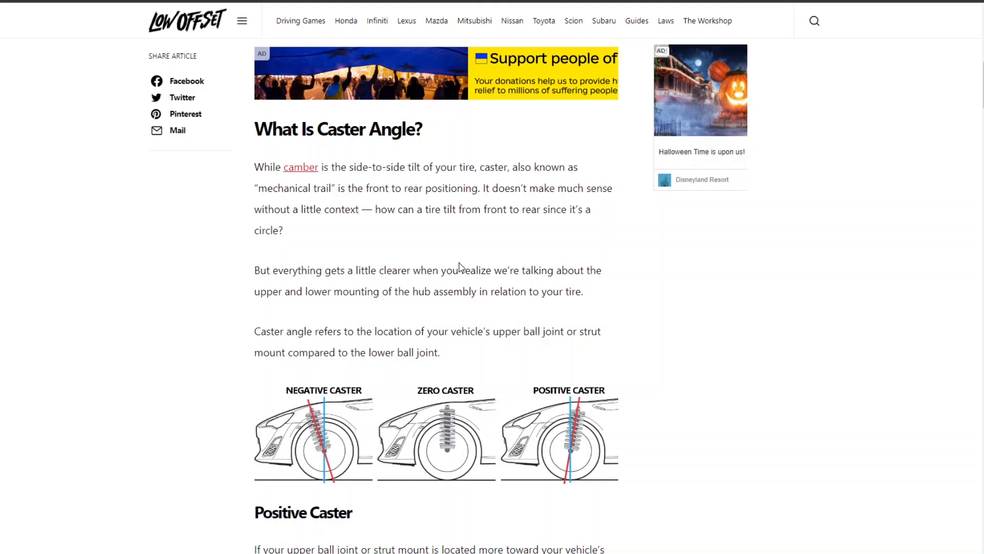
mouse_move(434, 286)
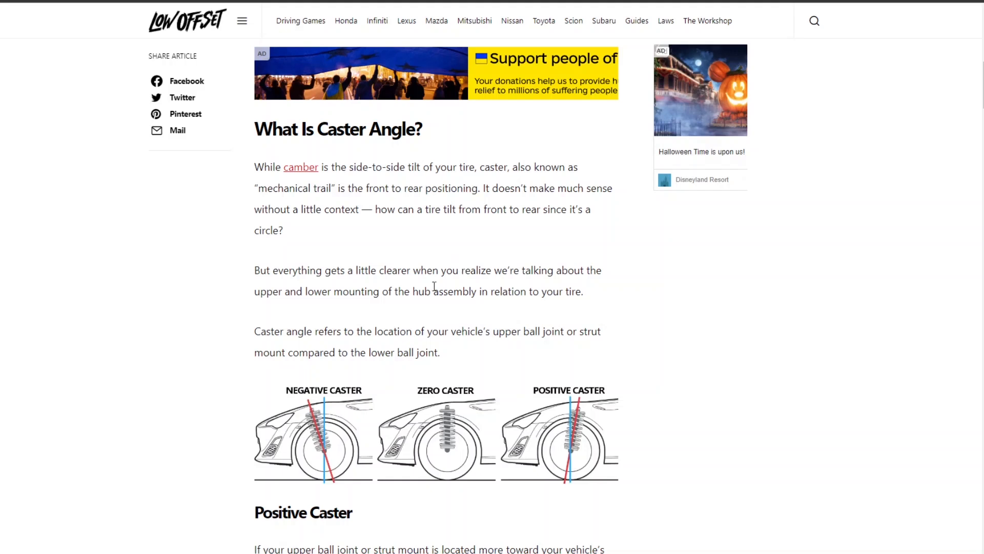
Scroll down through the camber and caster sections of the Low Offset article
scroll("down", 3)
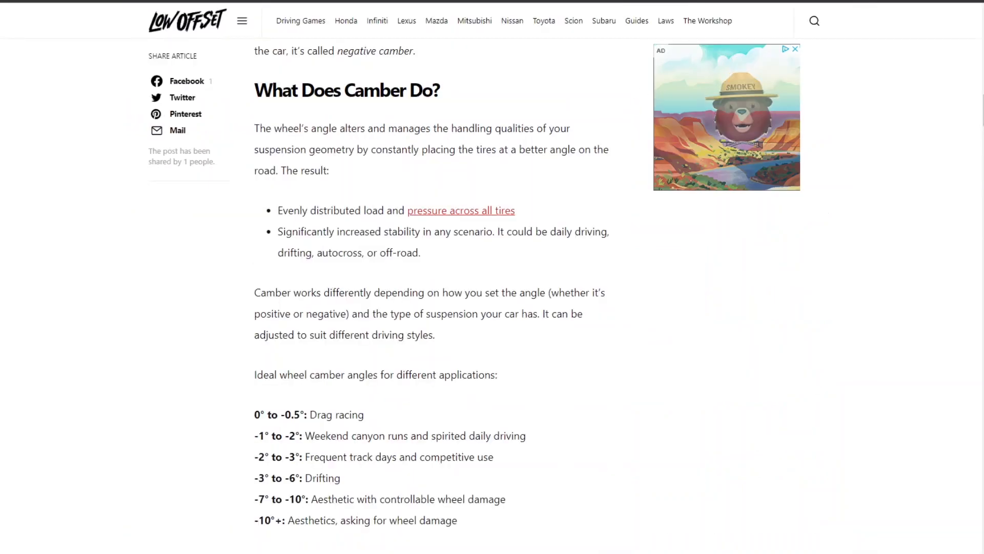
scroll("down", 3)
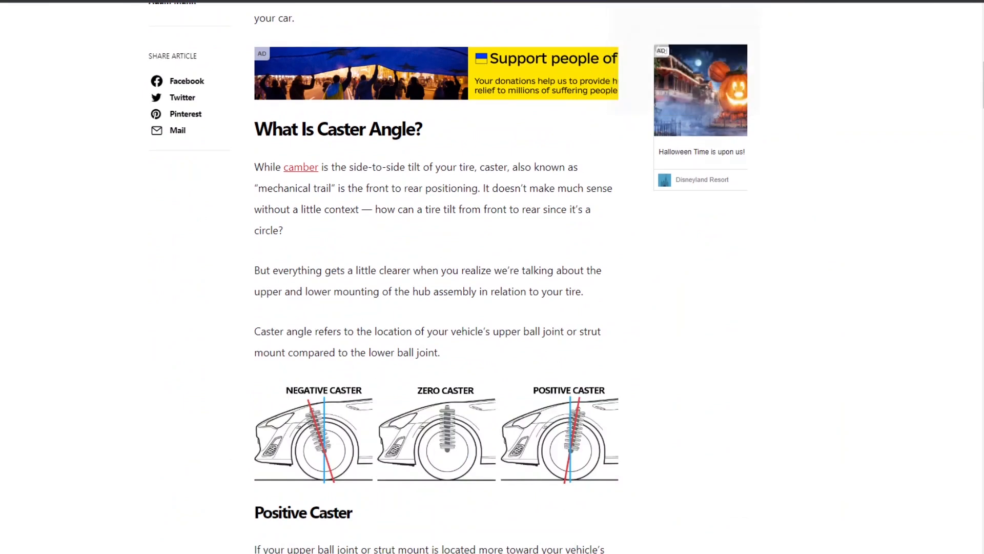
scroll("down", 3)
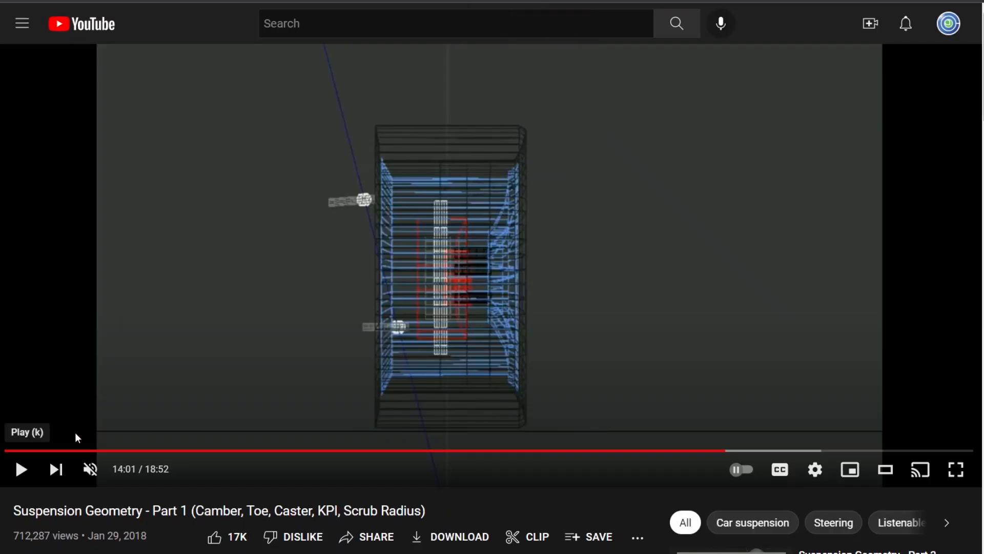
Let the wheel wireframe animation run briefly and pause it at 14:05
scroll("down", 3)
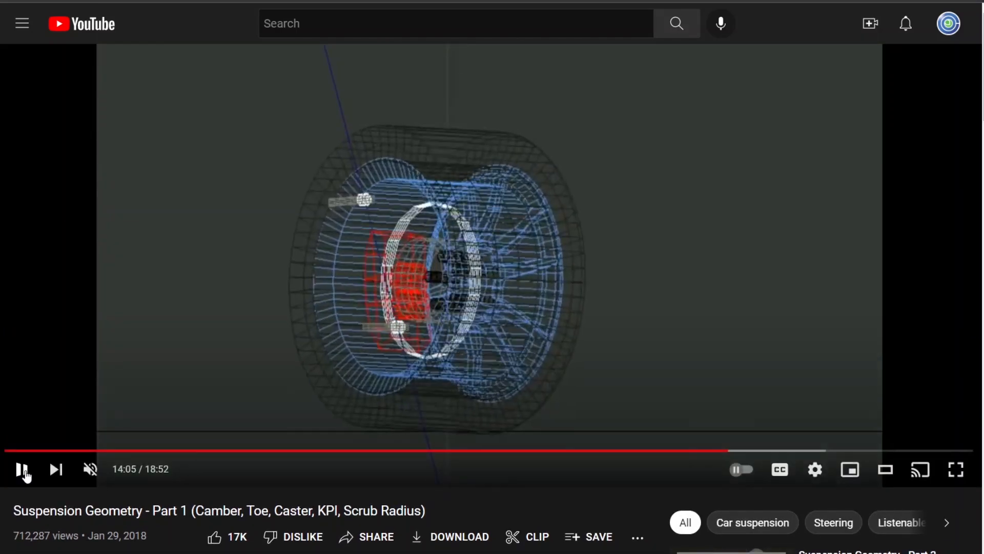
left_click(21, 469)
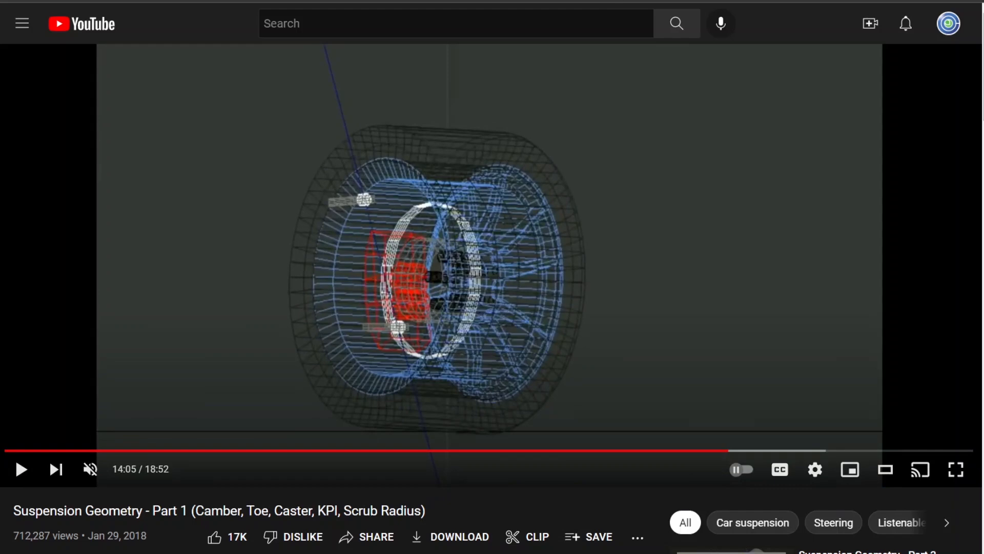
scroll("down", 3)
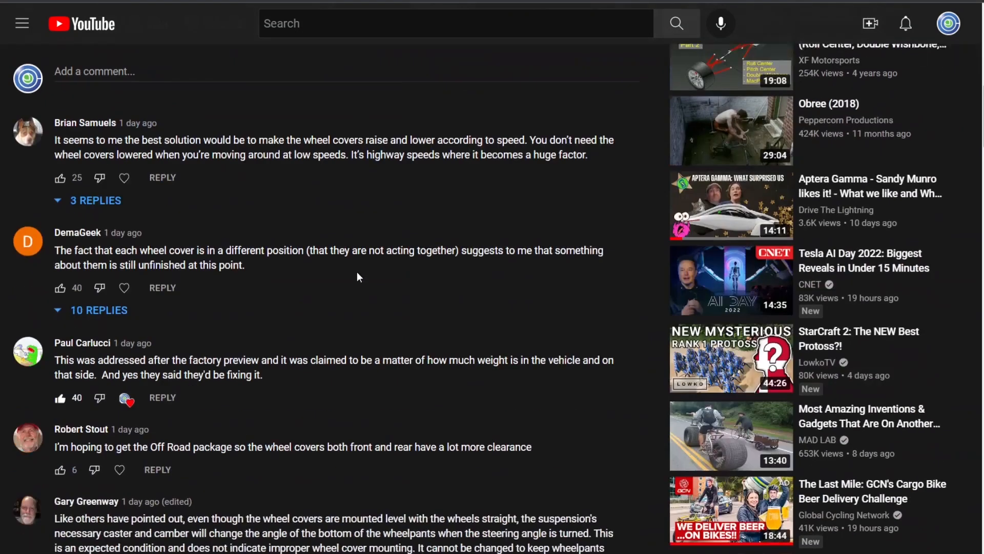
scroll("down", 3)
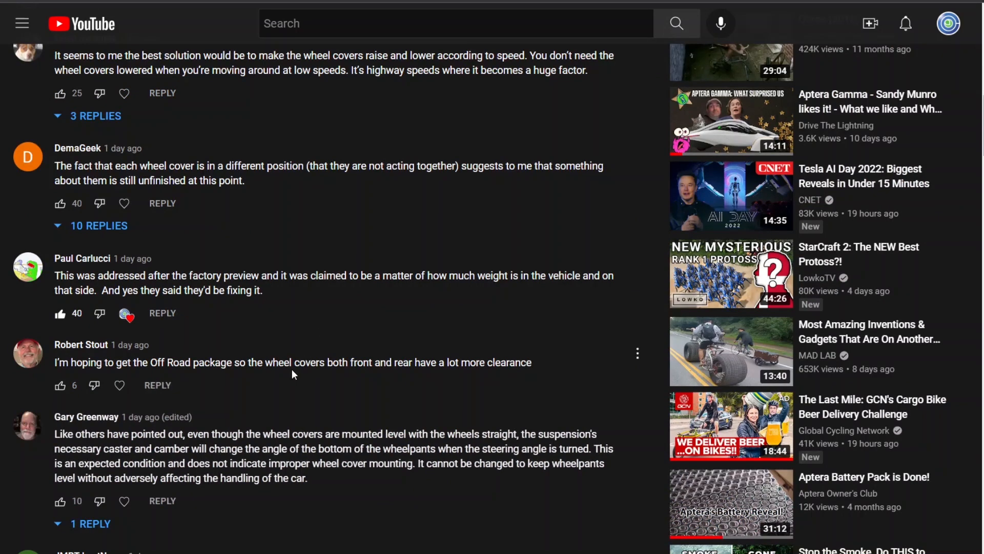
mouse_move(390, 377)
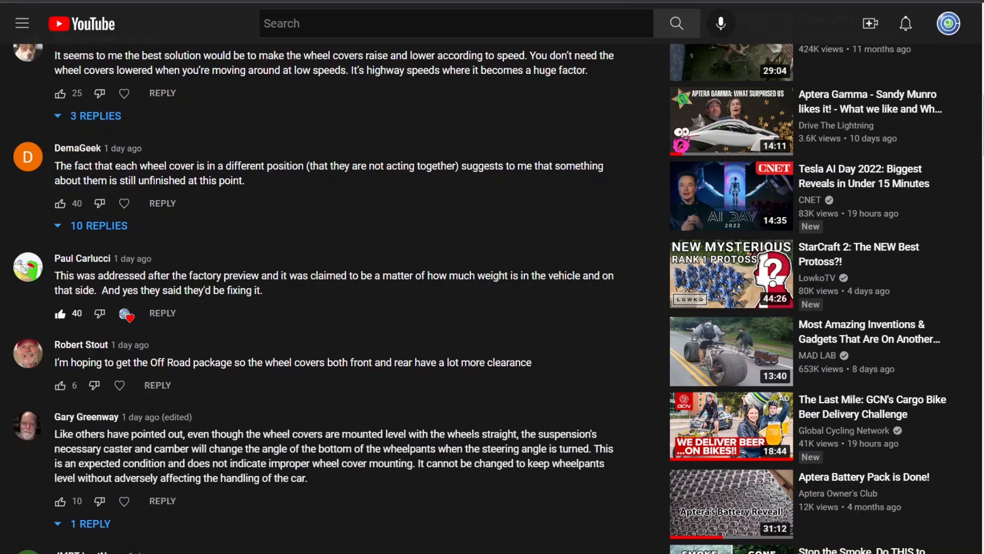
mouse_move(634, 350)
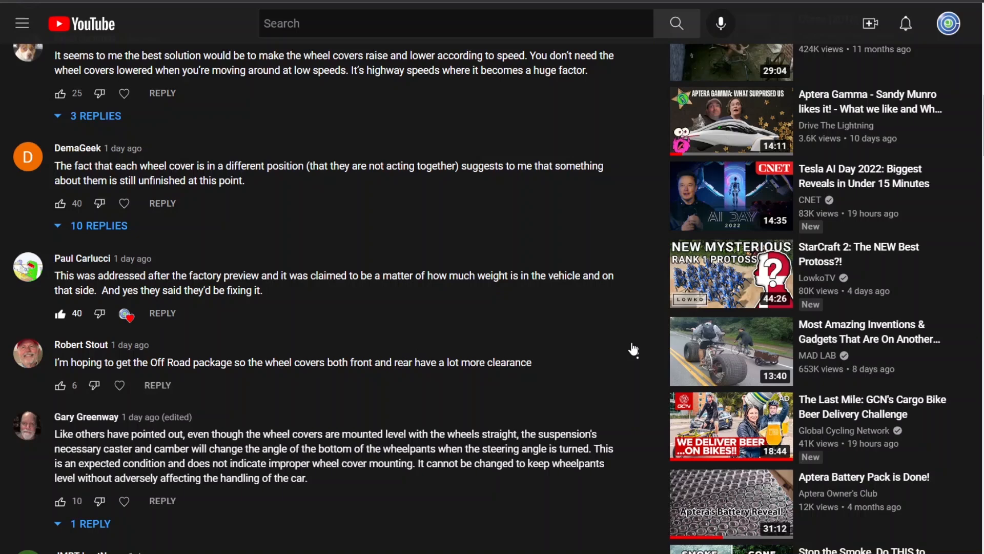
mouse_move(536, 24)
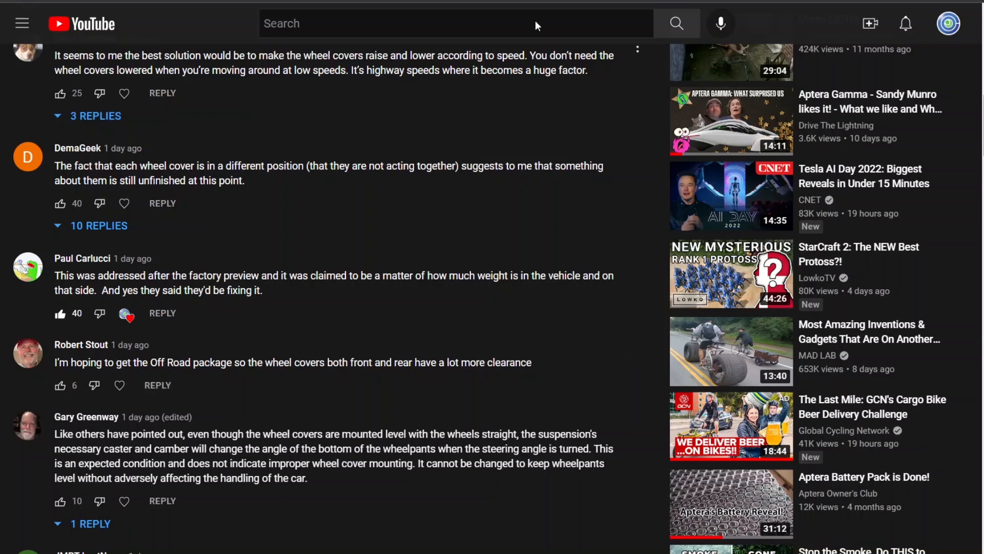